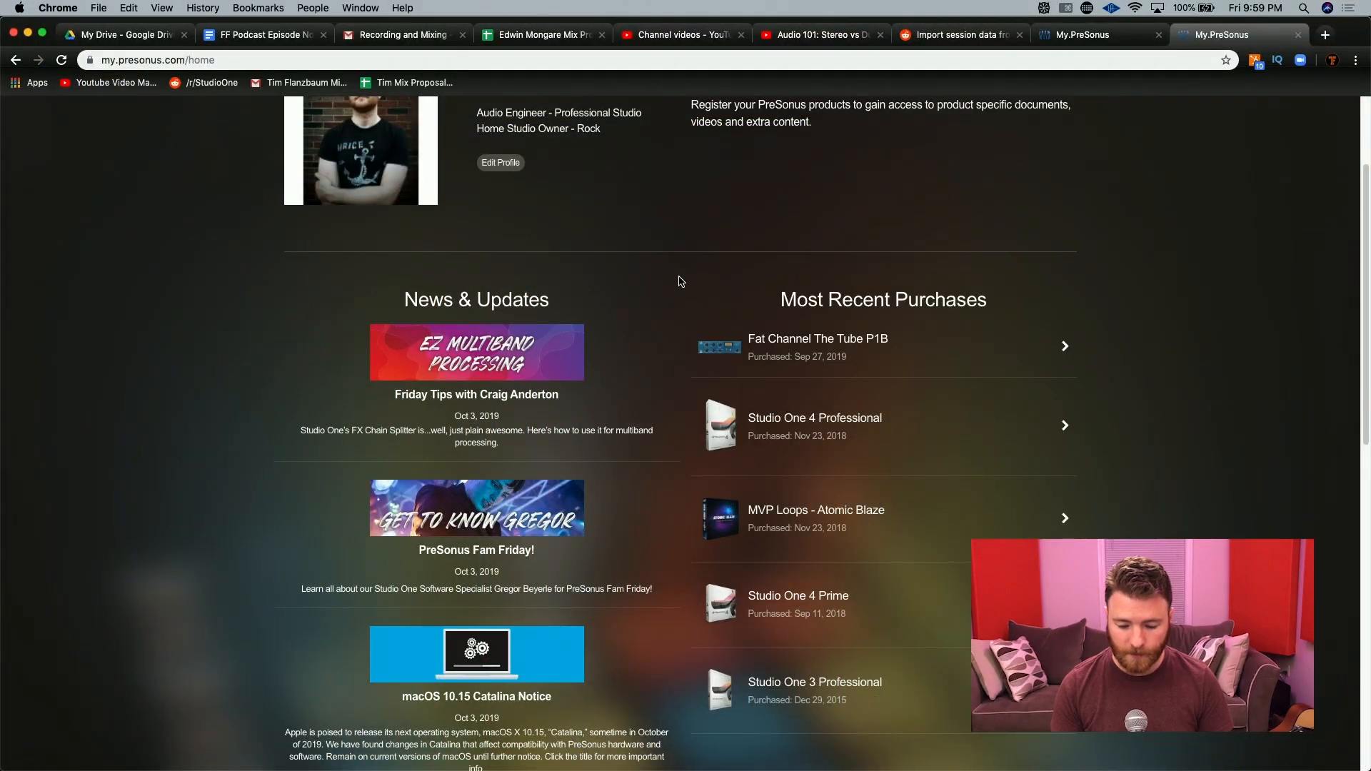
pyautogui.moveTo(708, 283)
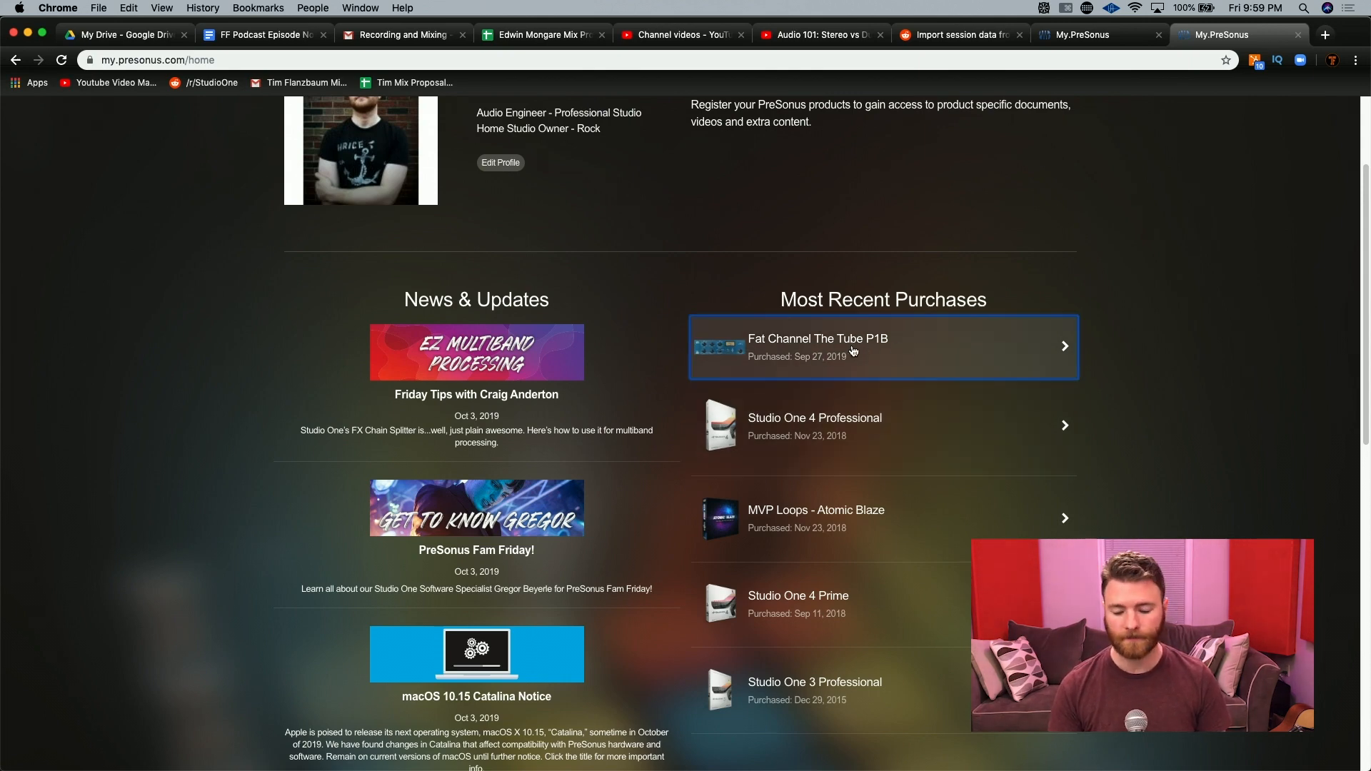
# Download the Fat Channel The Tube P1B Mac installer from My.PreSonus into the Installers folder
pyautogui.click(881, 346)
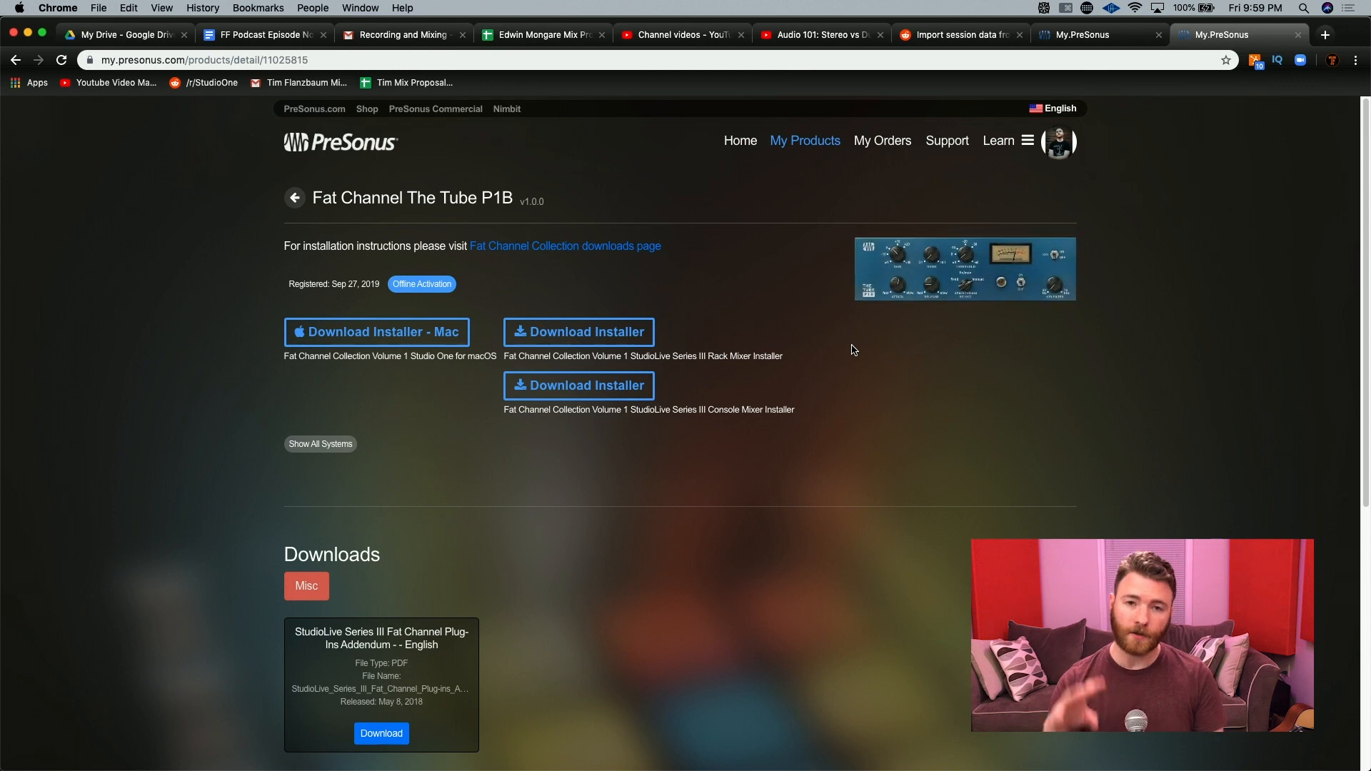
pyautogui.moveTo(517, 277)
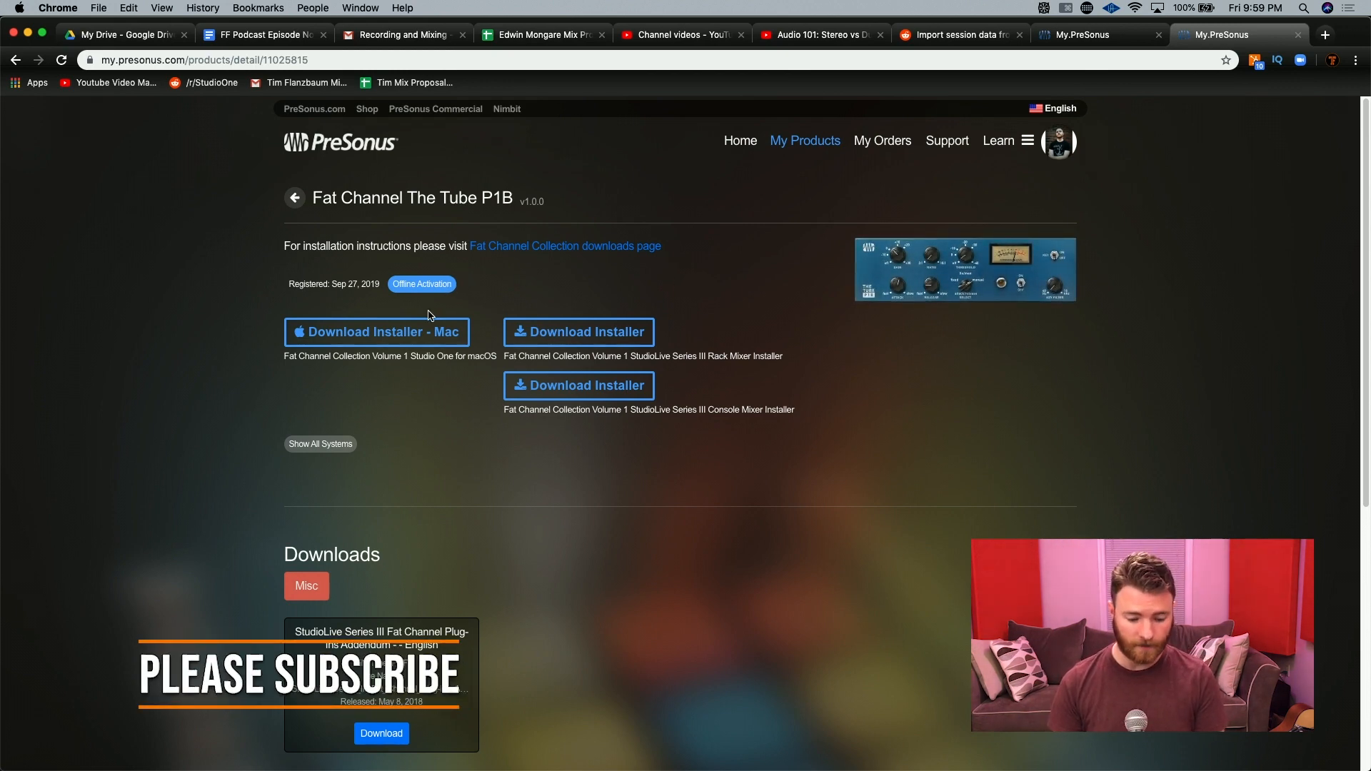
pyautogui.click(376, 332)
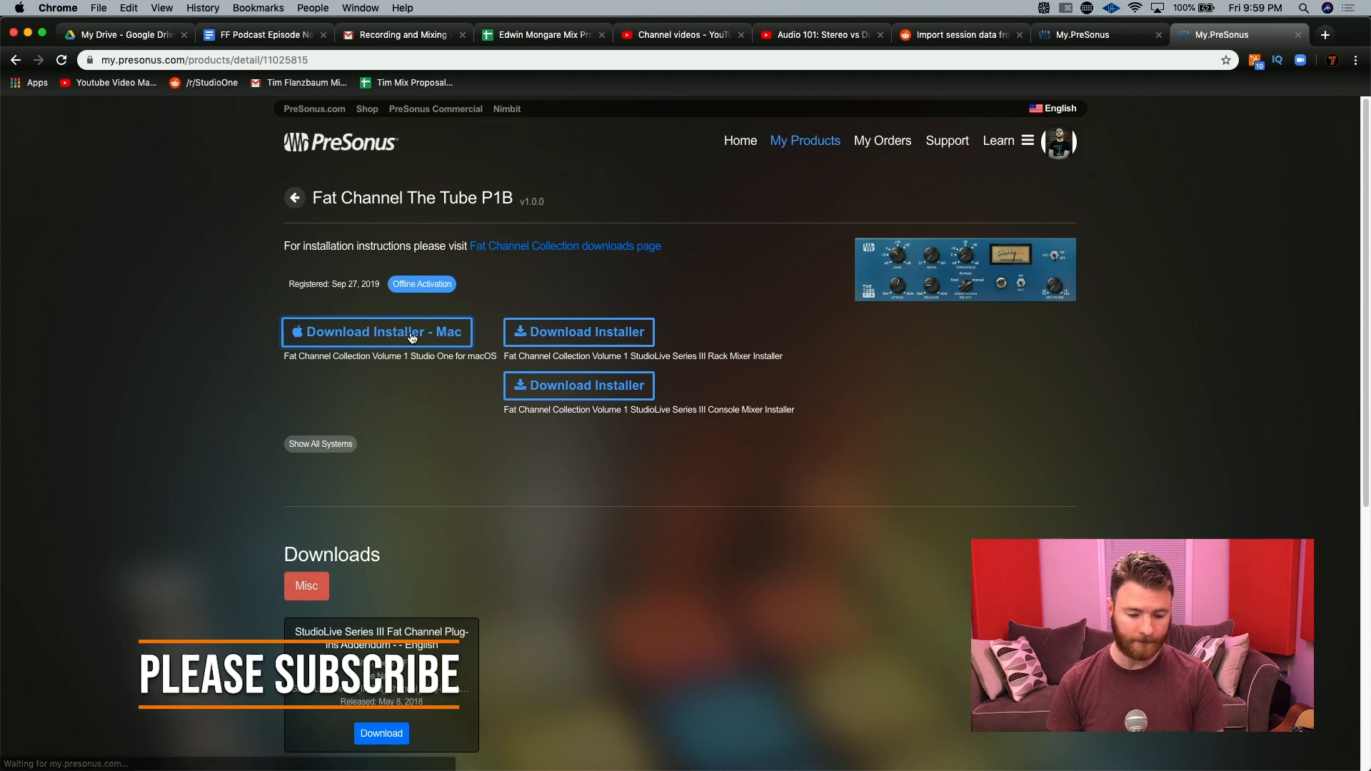
pyautogui.click(375, 331)
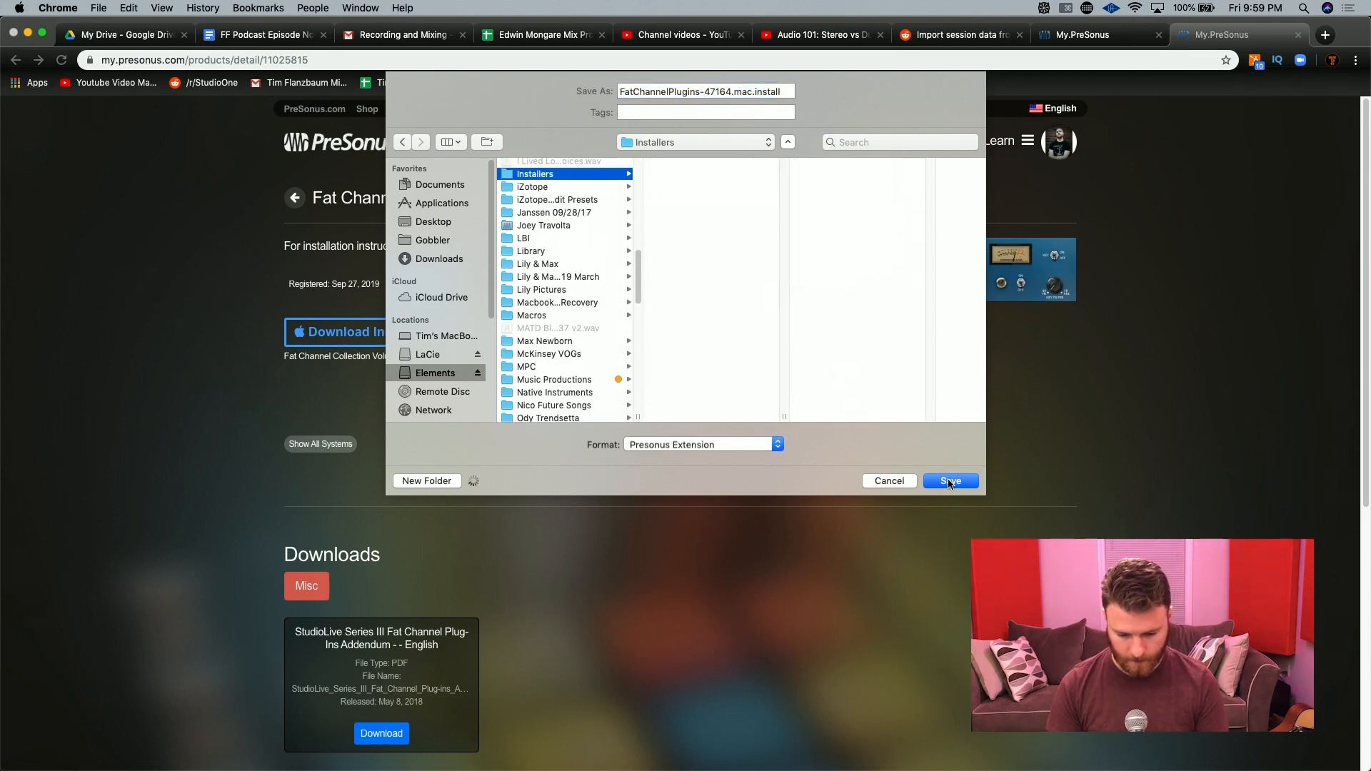
pyautogui.click(949, 481)
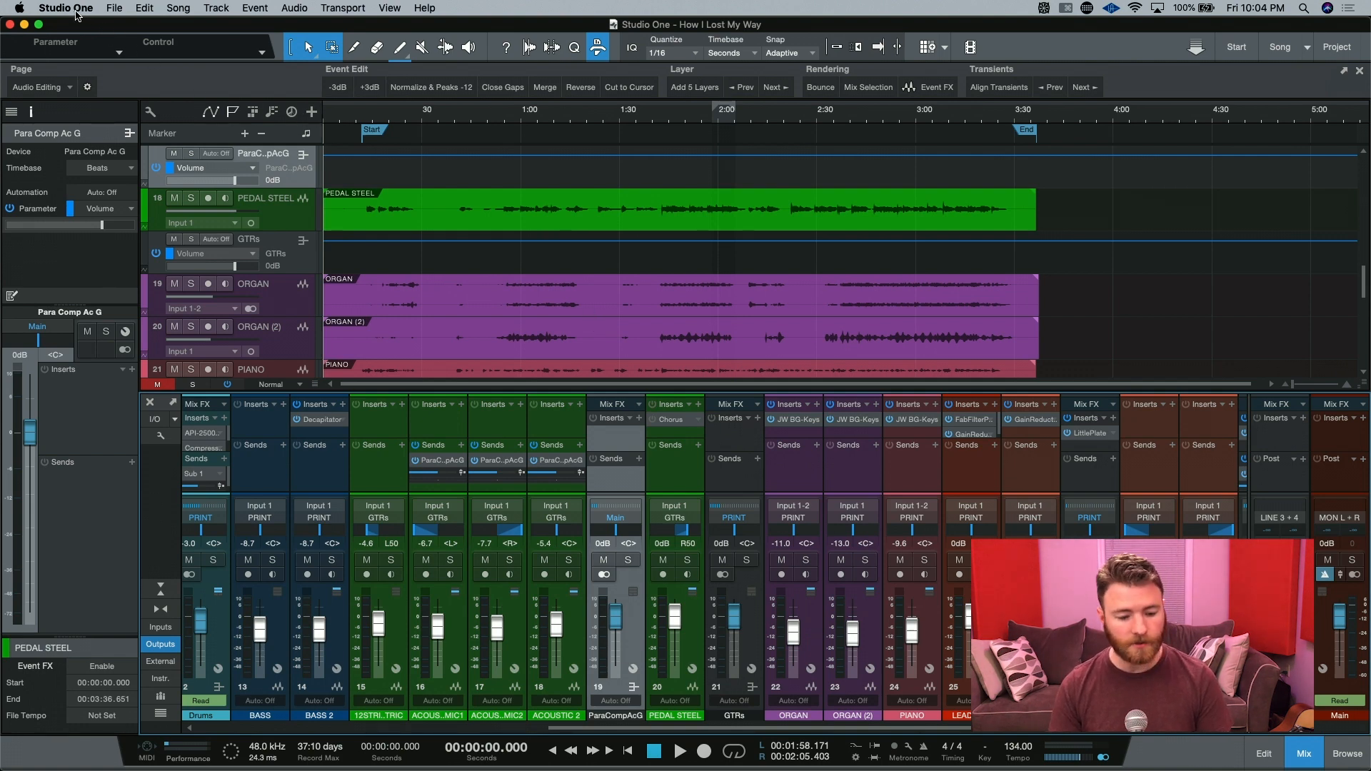
# Review the Fat Channel Collection Volume 1 entry in Studio One Extensions
pyautogui.click(63, 8)
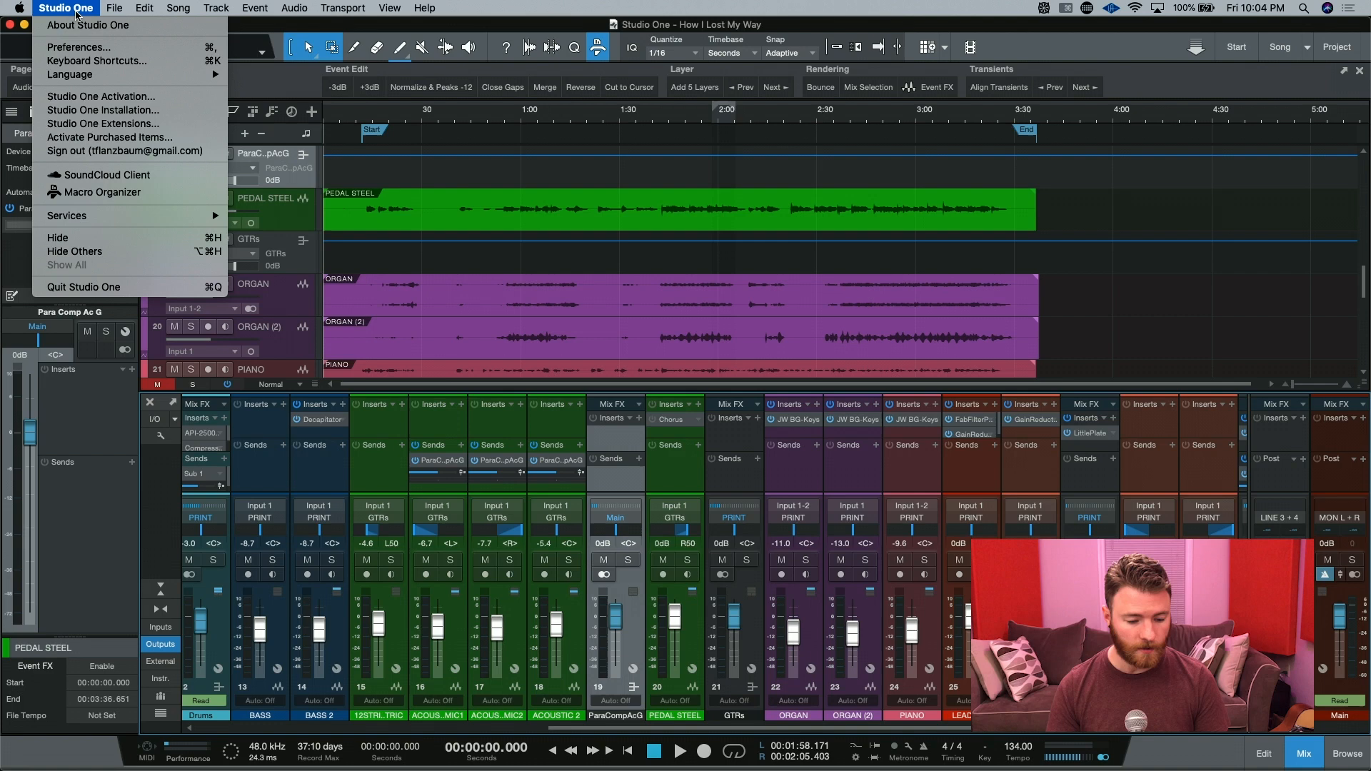
pyautogui.moveTo(100, 123)
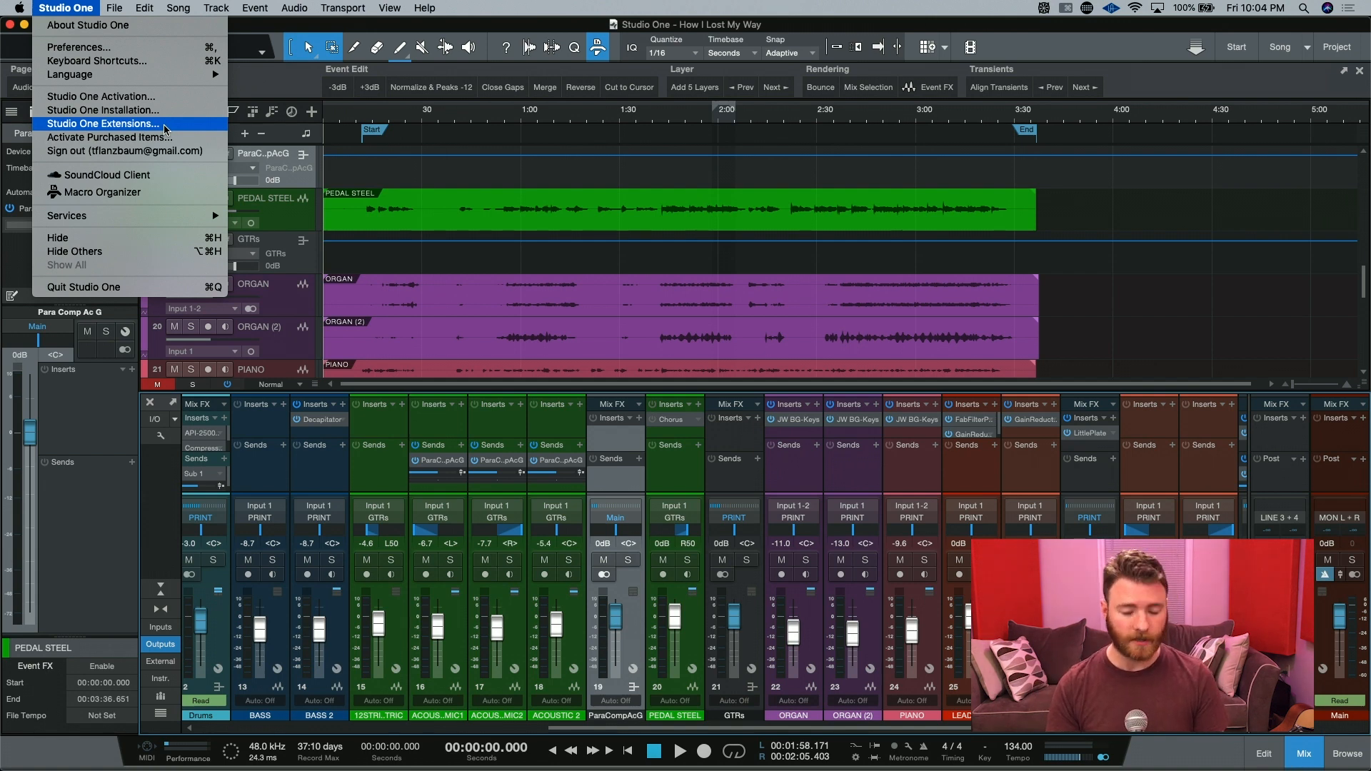
pyautogui.click(102, 123)
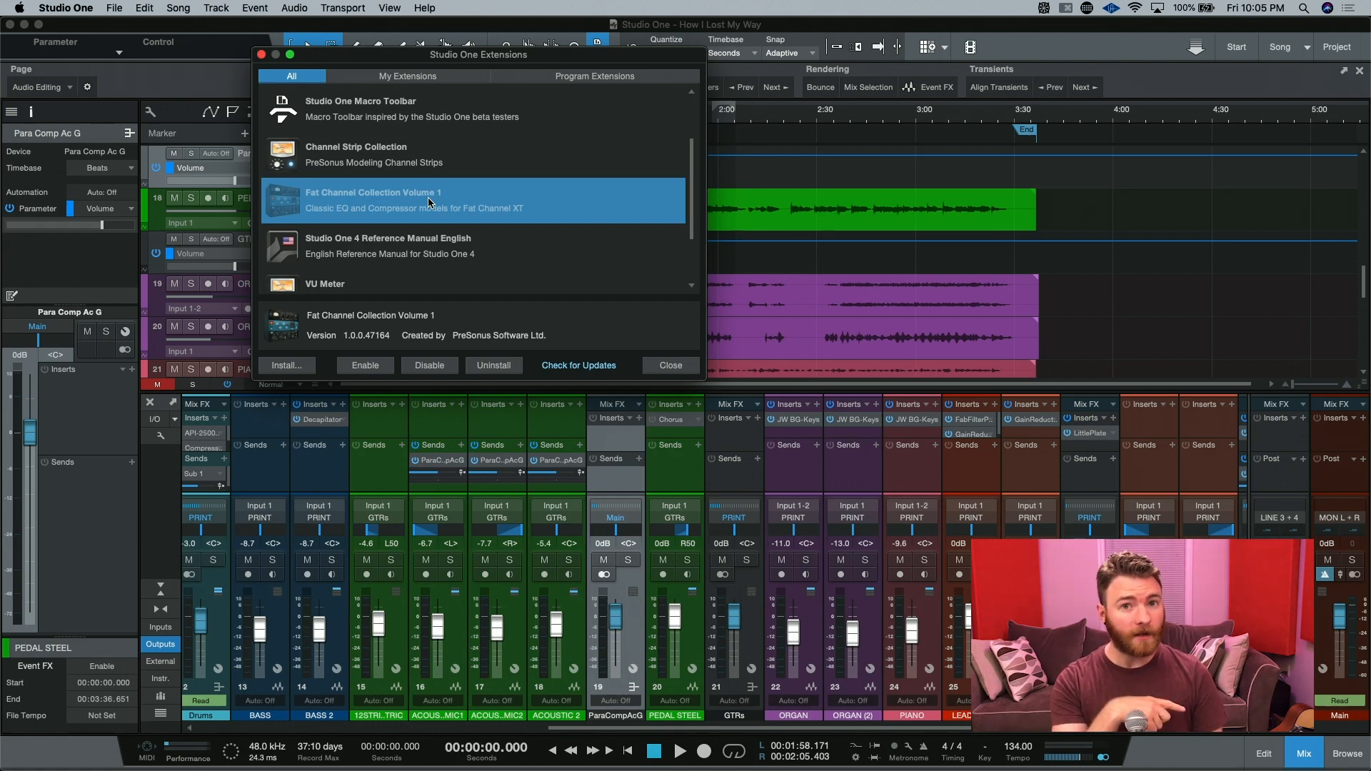
pyautogui.click(286, 364)
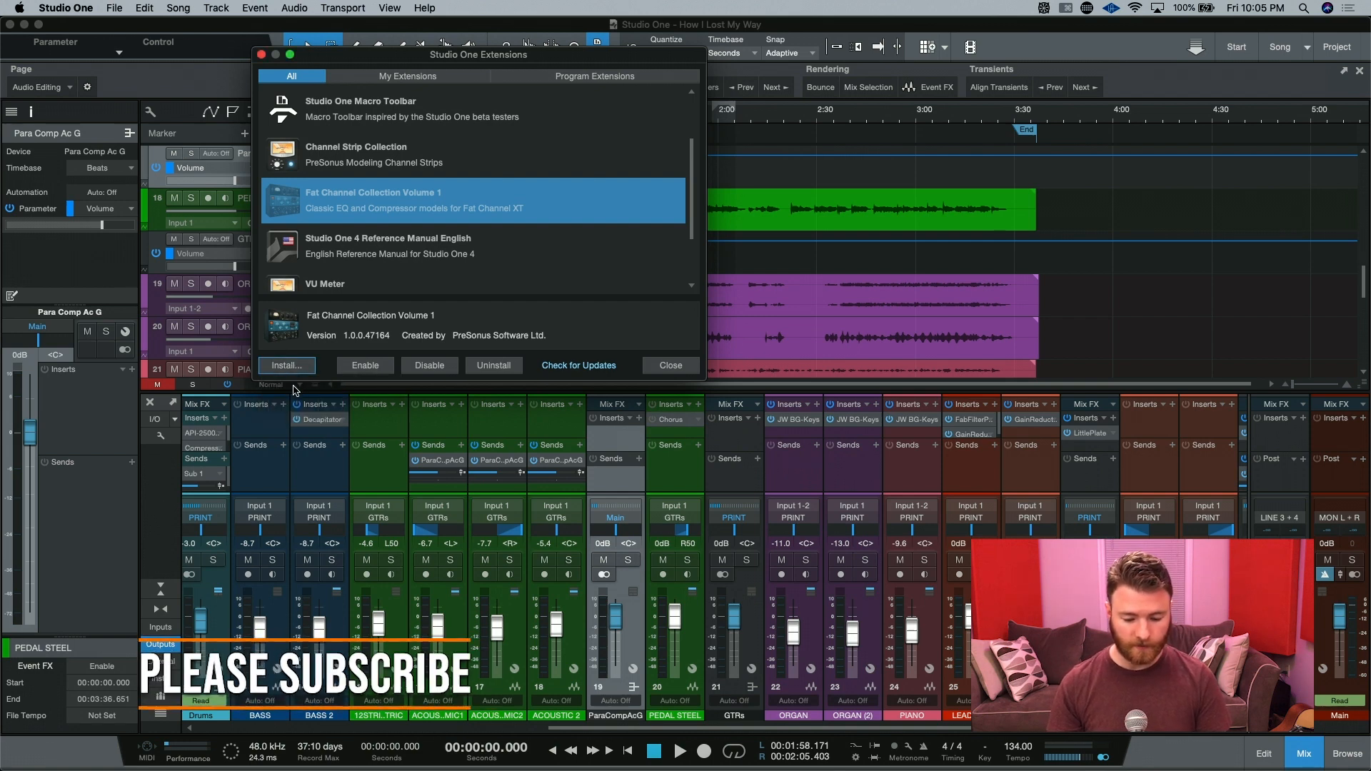
# Install a new extension from the Installers folder on the Elements drive
pyautogui.click(283, 364)
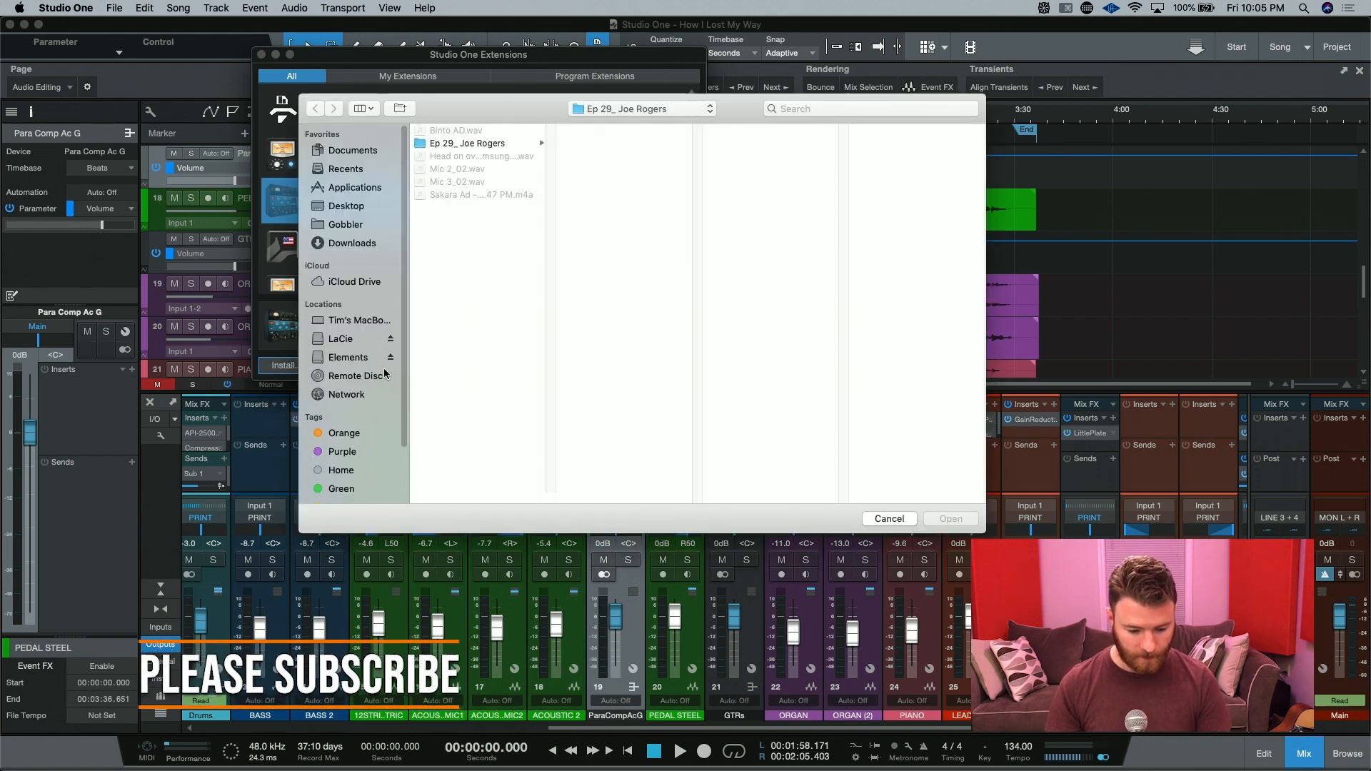
pyautogui.click(348, 356)
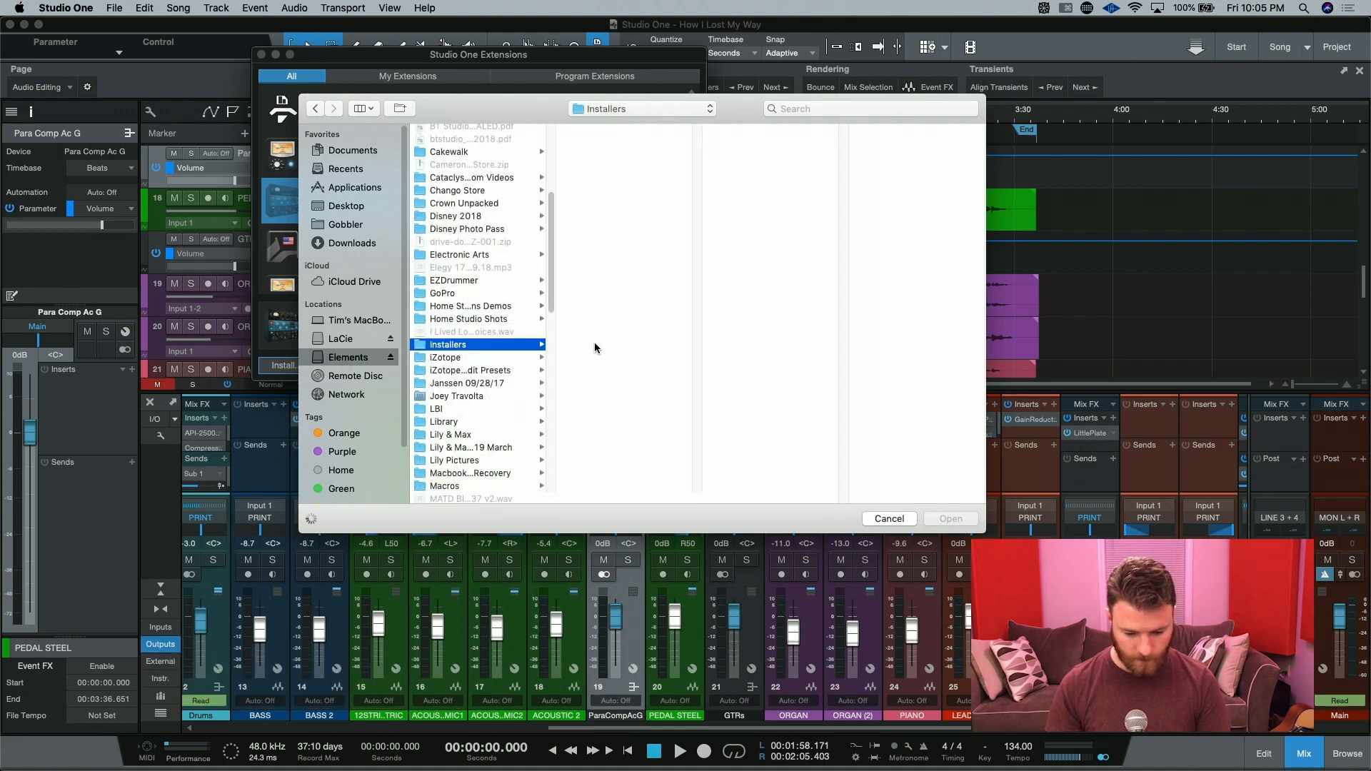
pyautogui.click(888, 518)
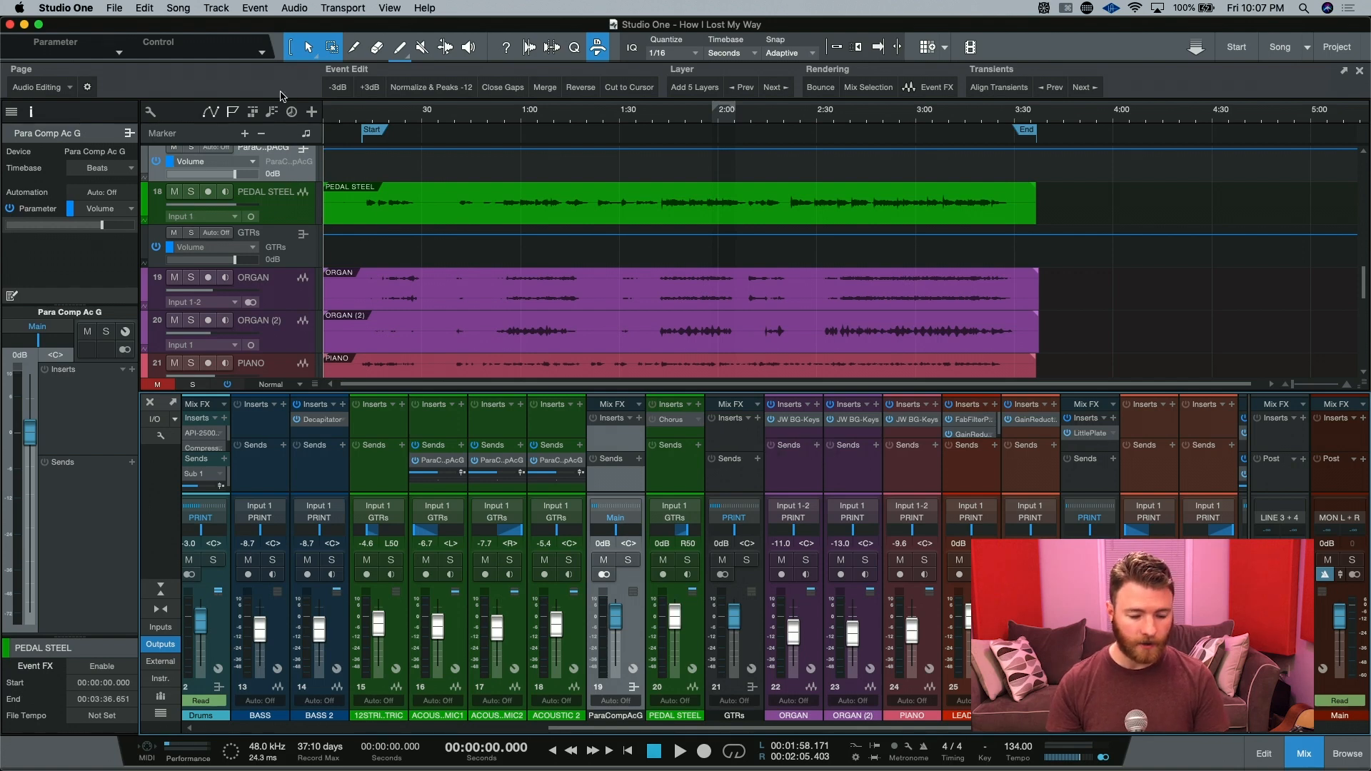
# Activate the purchased plug-ins, including The Tube P1B, via Activate Purchased Items
pyautogui.click(64, 8)
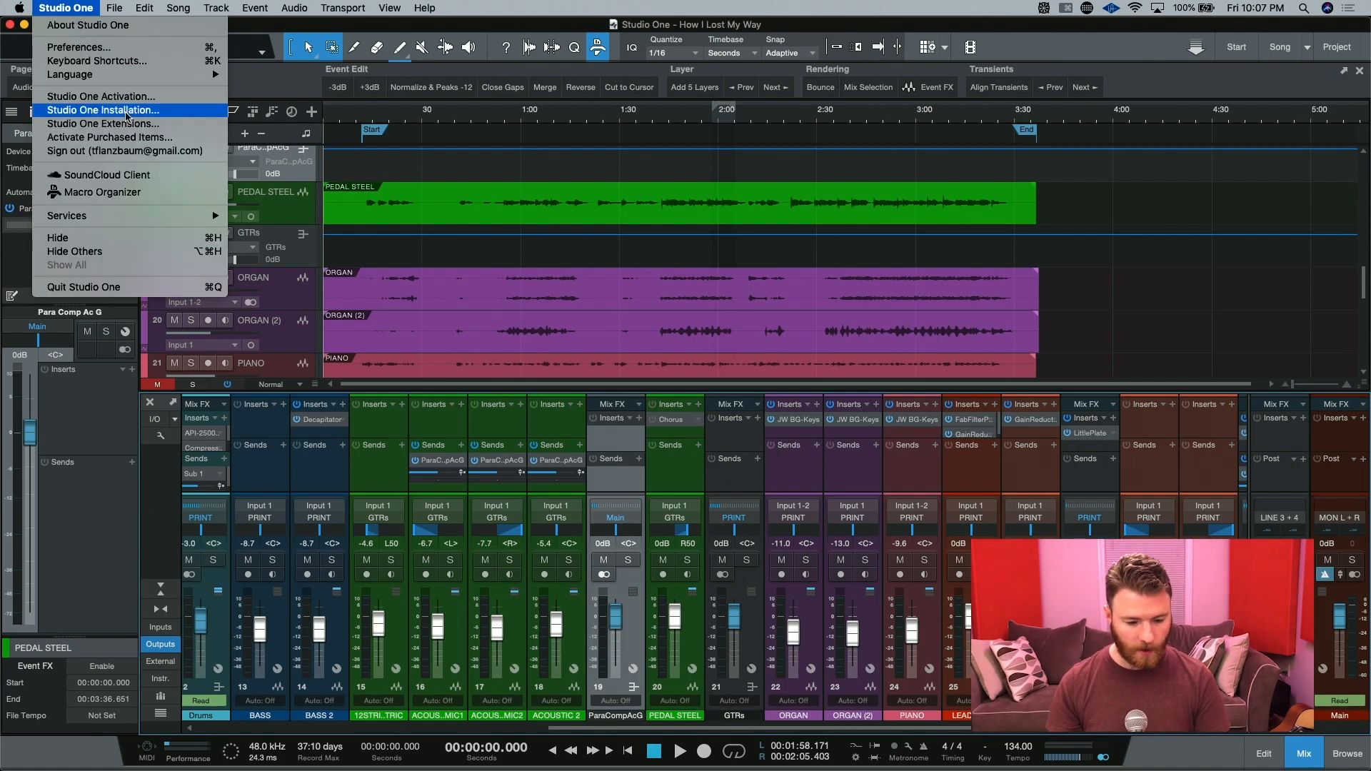
pyautogui.click(134, 137)
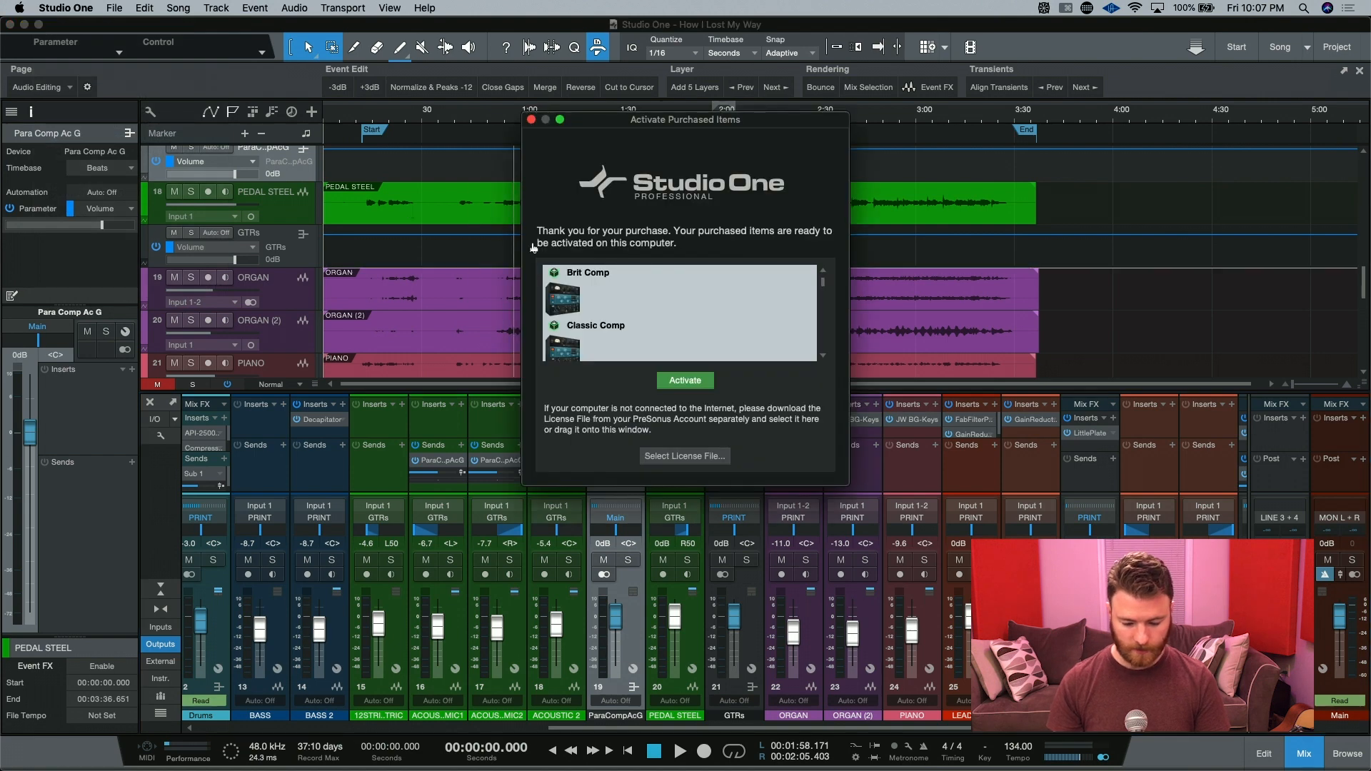
pyautogui.scroll(-3)
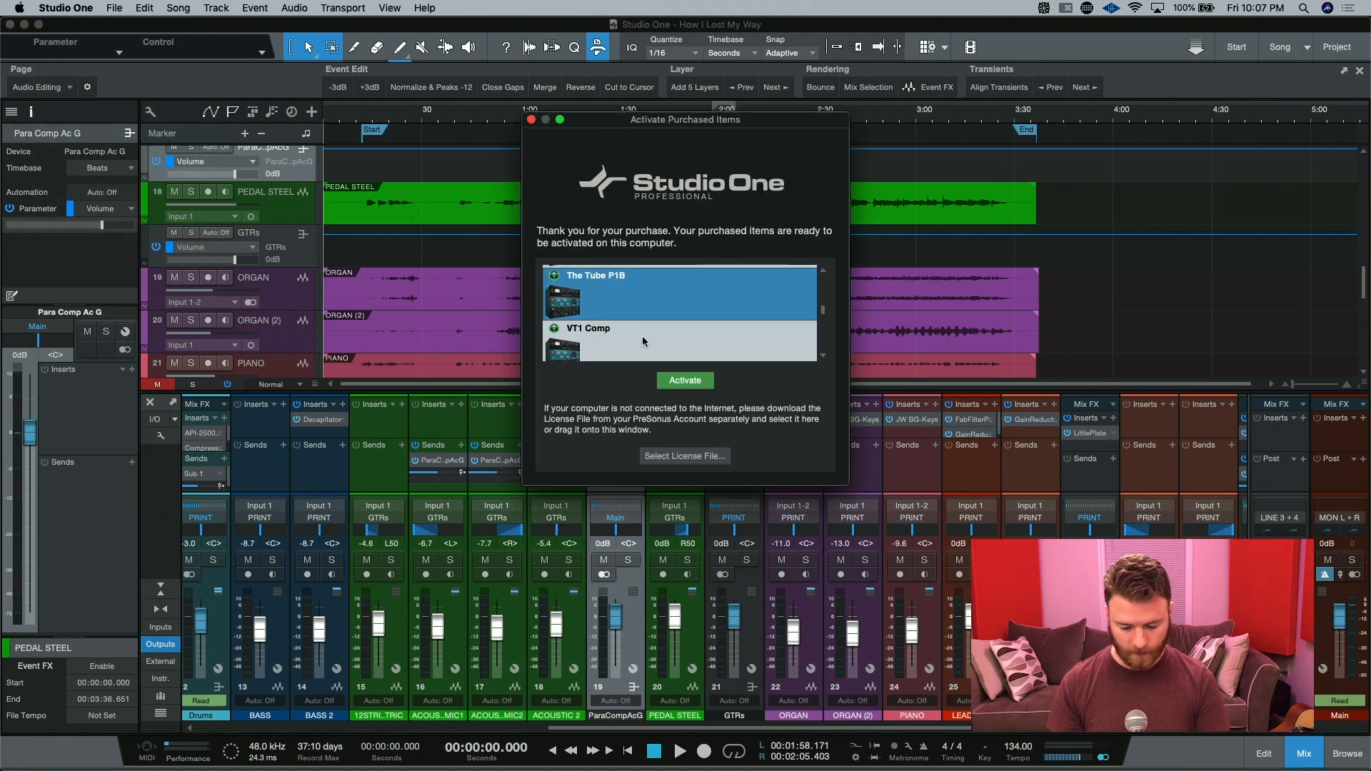
pyautogui.click(684, 380)
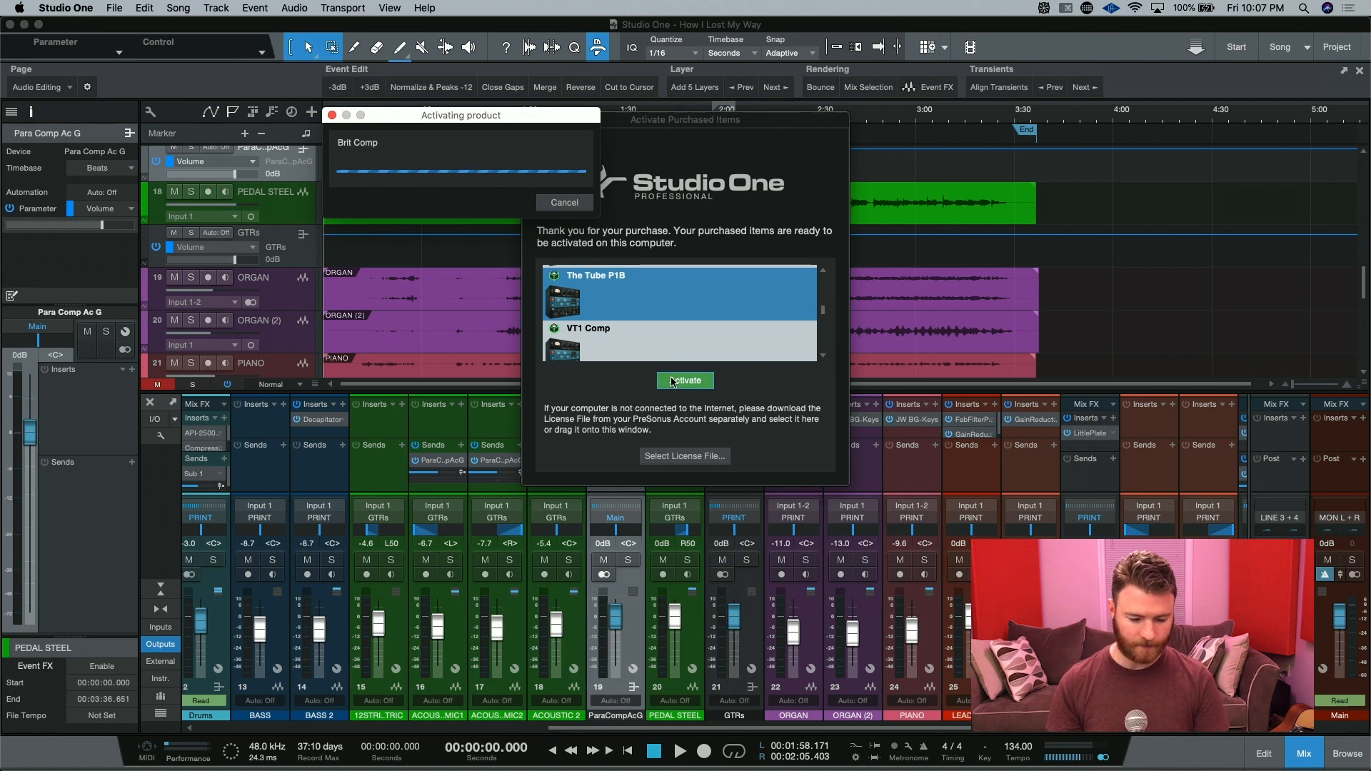
pyautogui.click(684, 379)
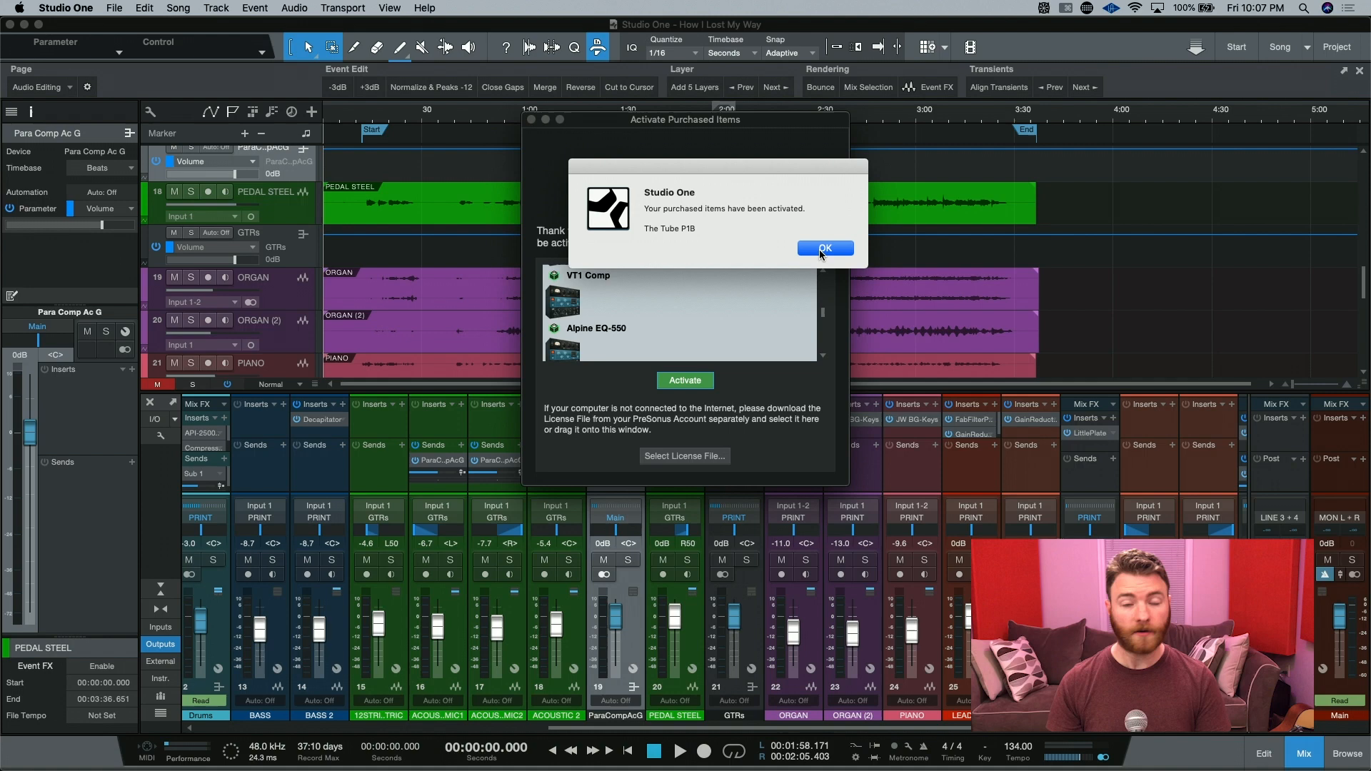
# Acknowledge The Tube P1B activation and dismiss the remaining prompts to return to the song
pyautogui.click(823, 248)
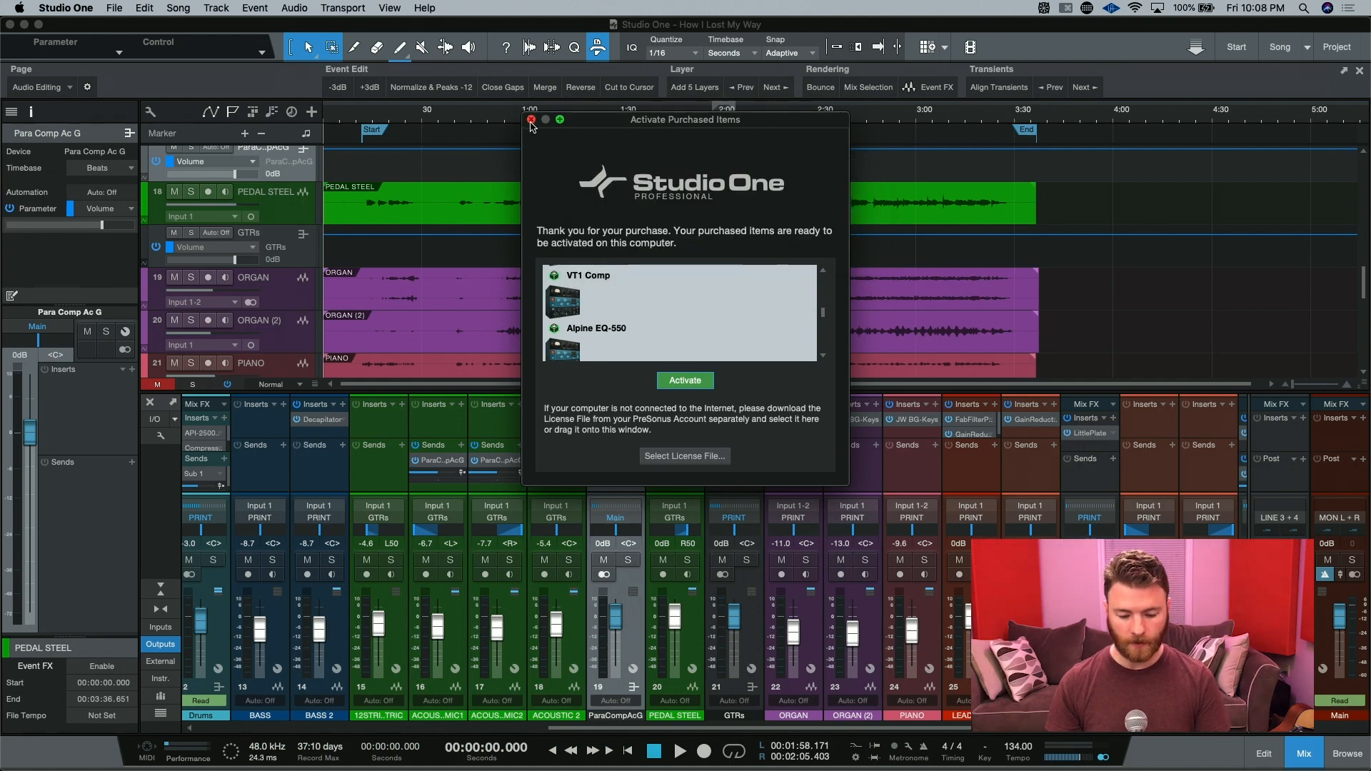
pyautogui.click(683, 380)
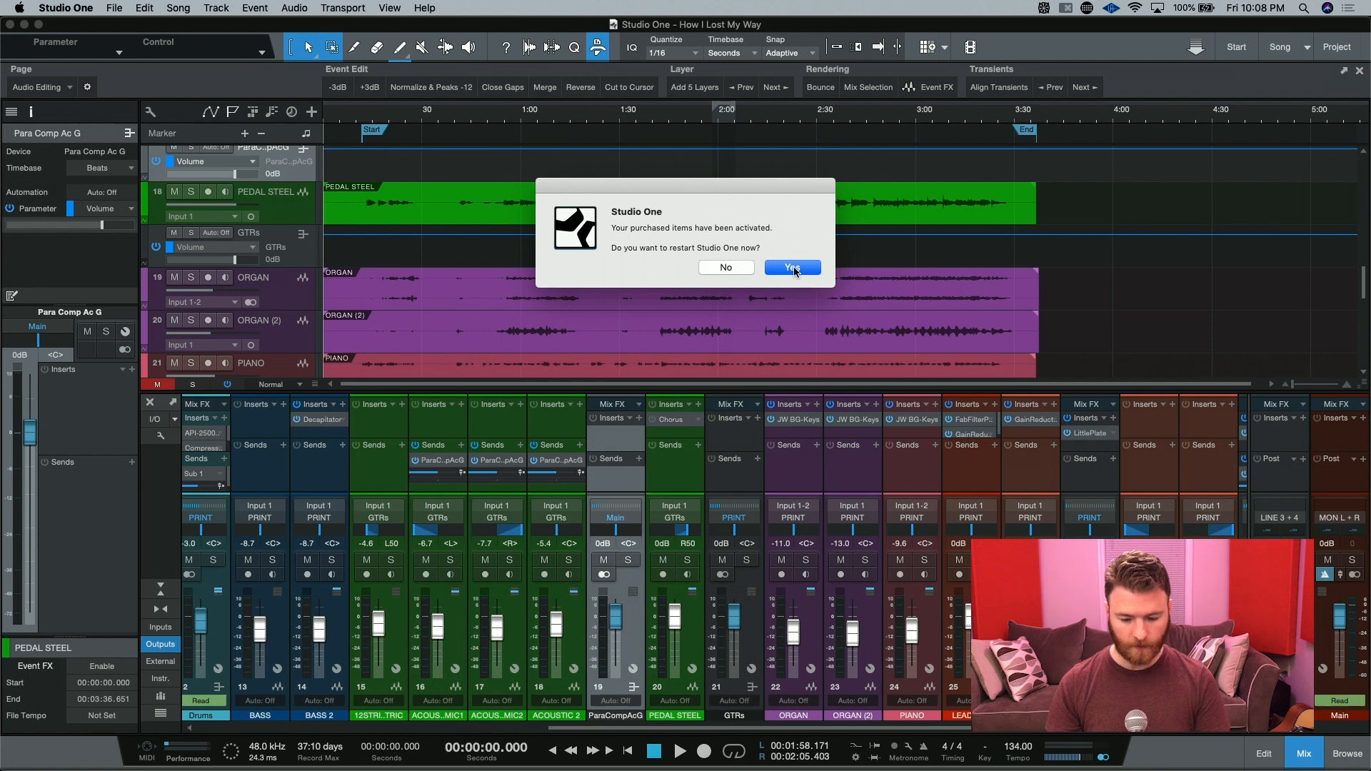
pyautogui.click(790, 267)
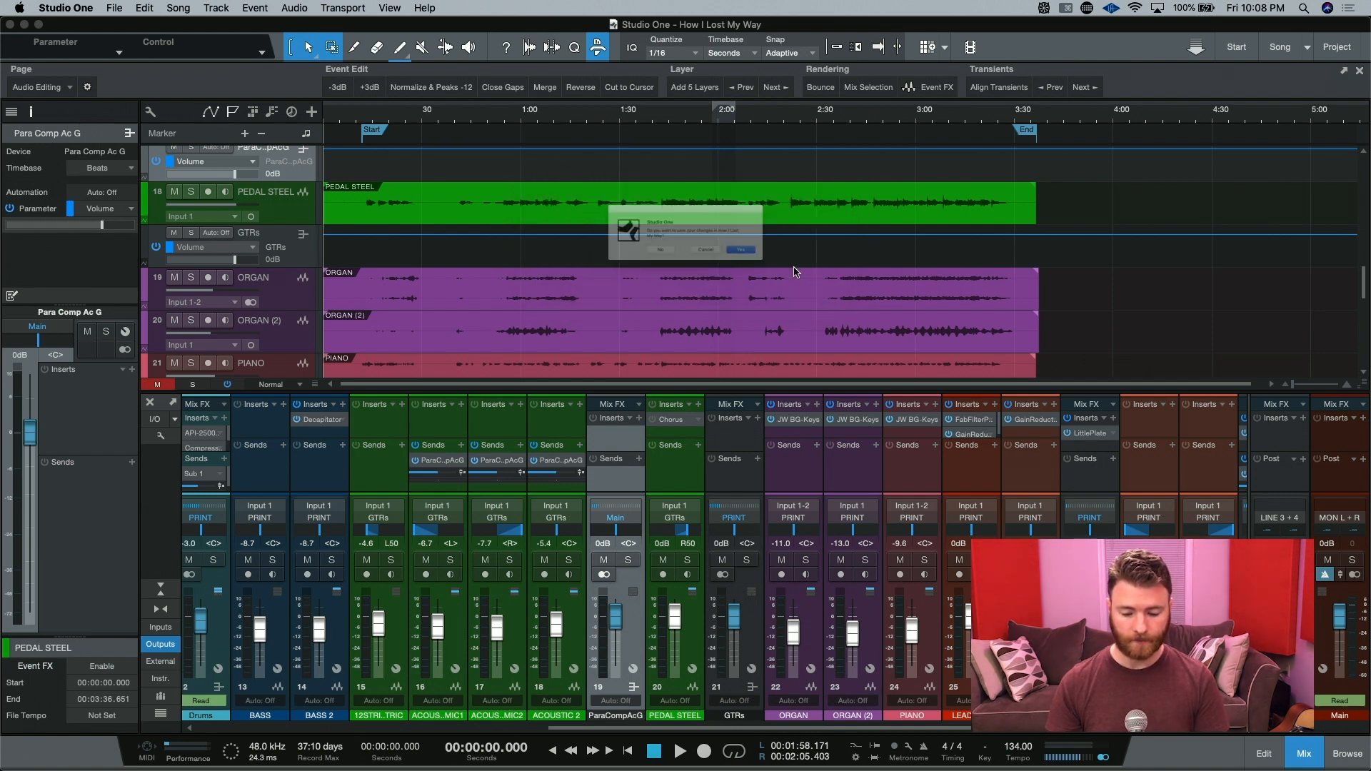
pyautogui.click(740, 250)
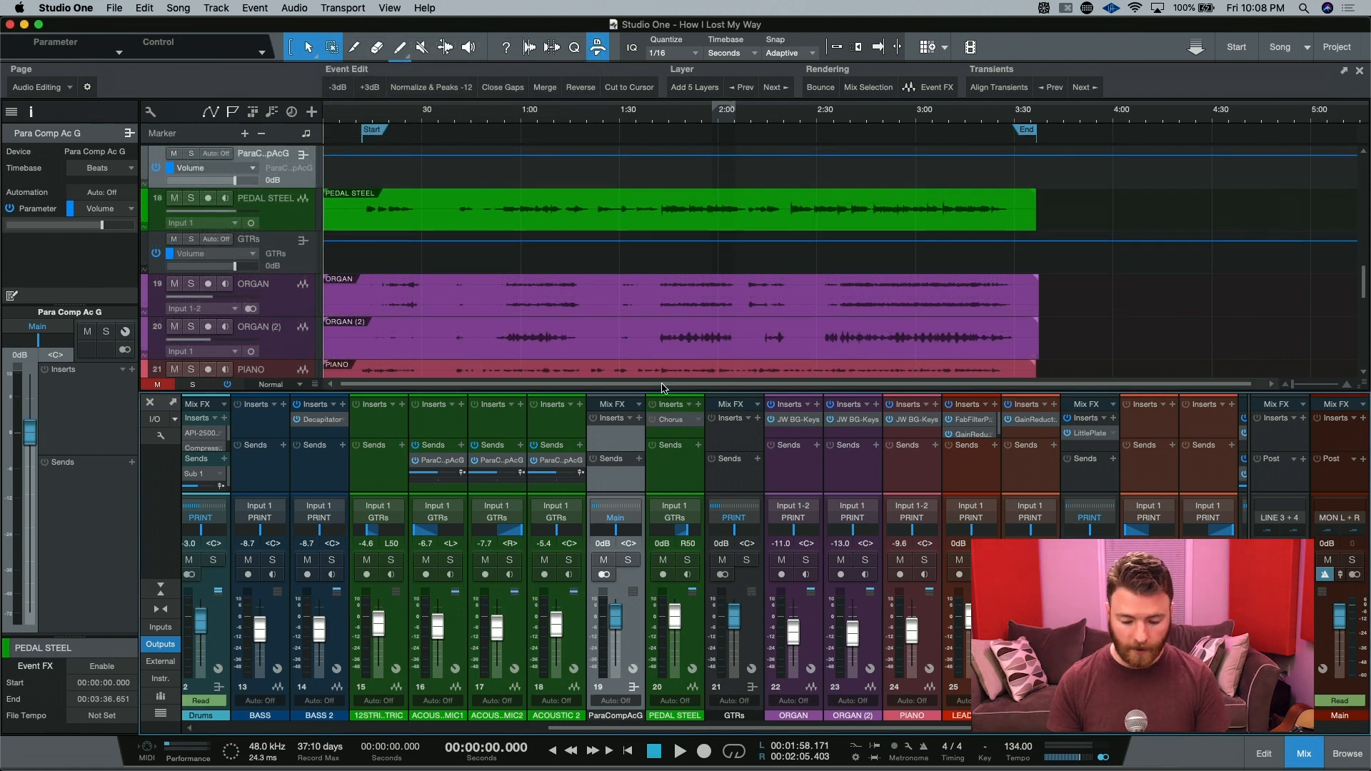
# Insert Fat Channel (search 'fat') and set its compressor model to The Tube P1B
pyautogui.write('fat')
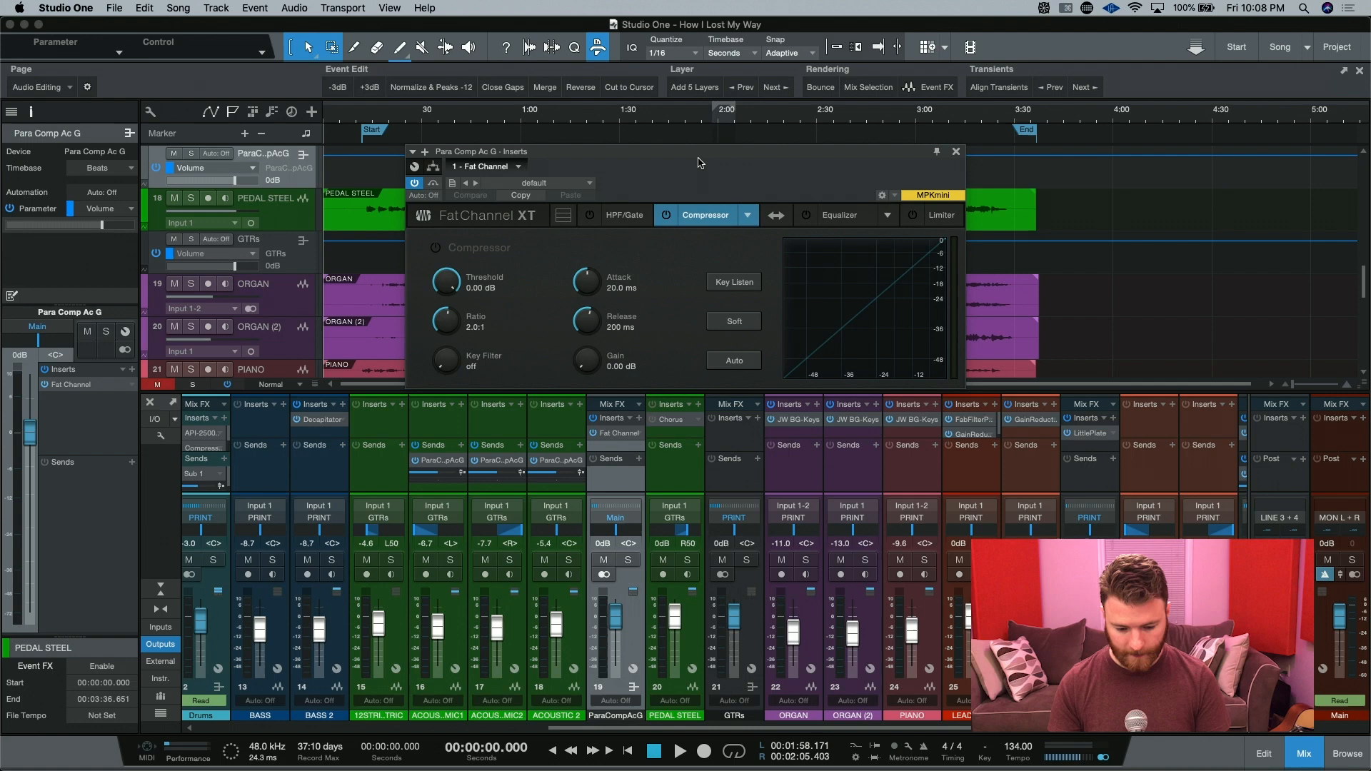
pyautogui.moveTo(749, 227)
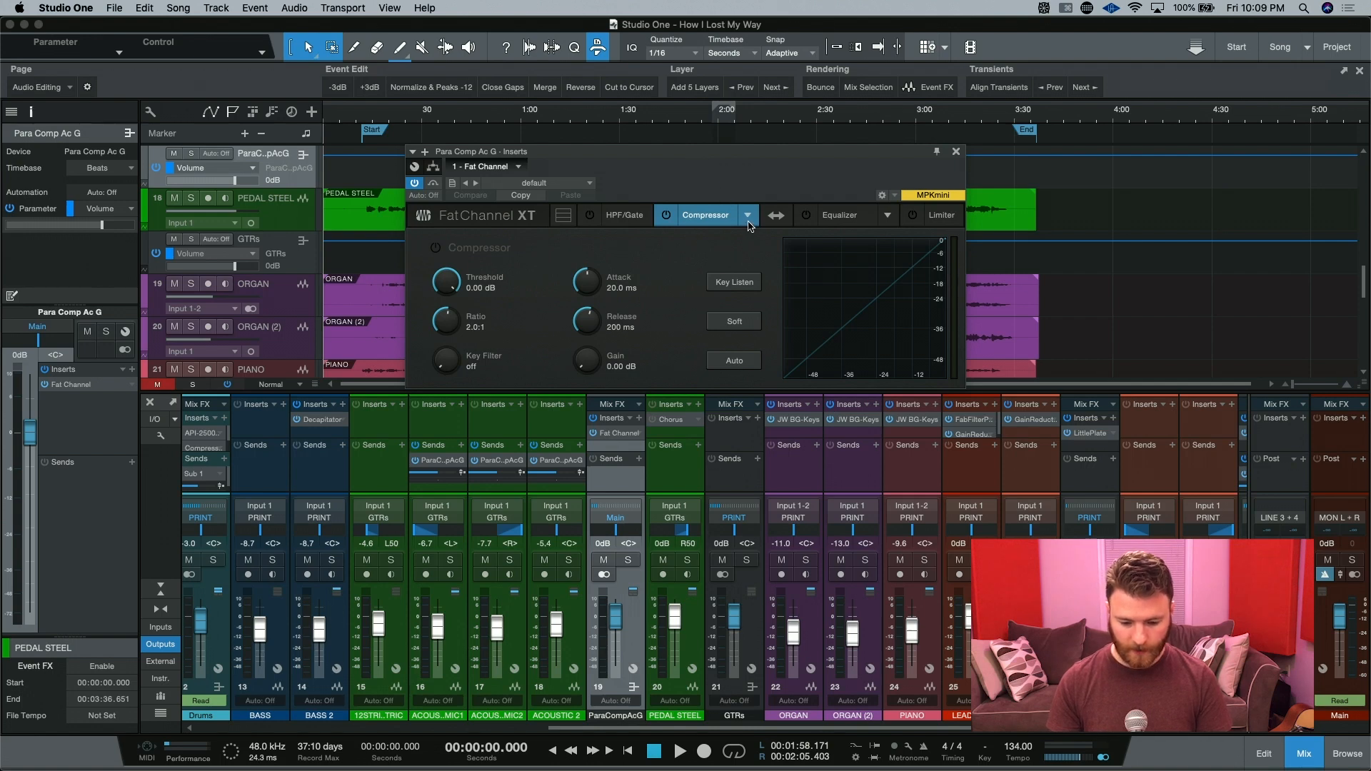
pyautogui.click(746, 215)
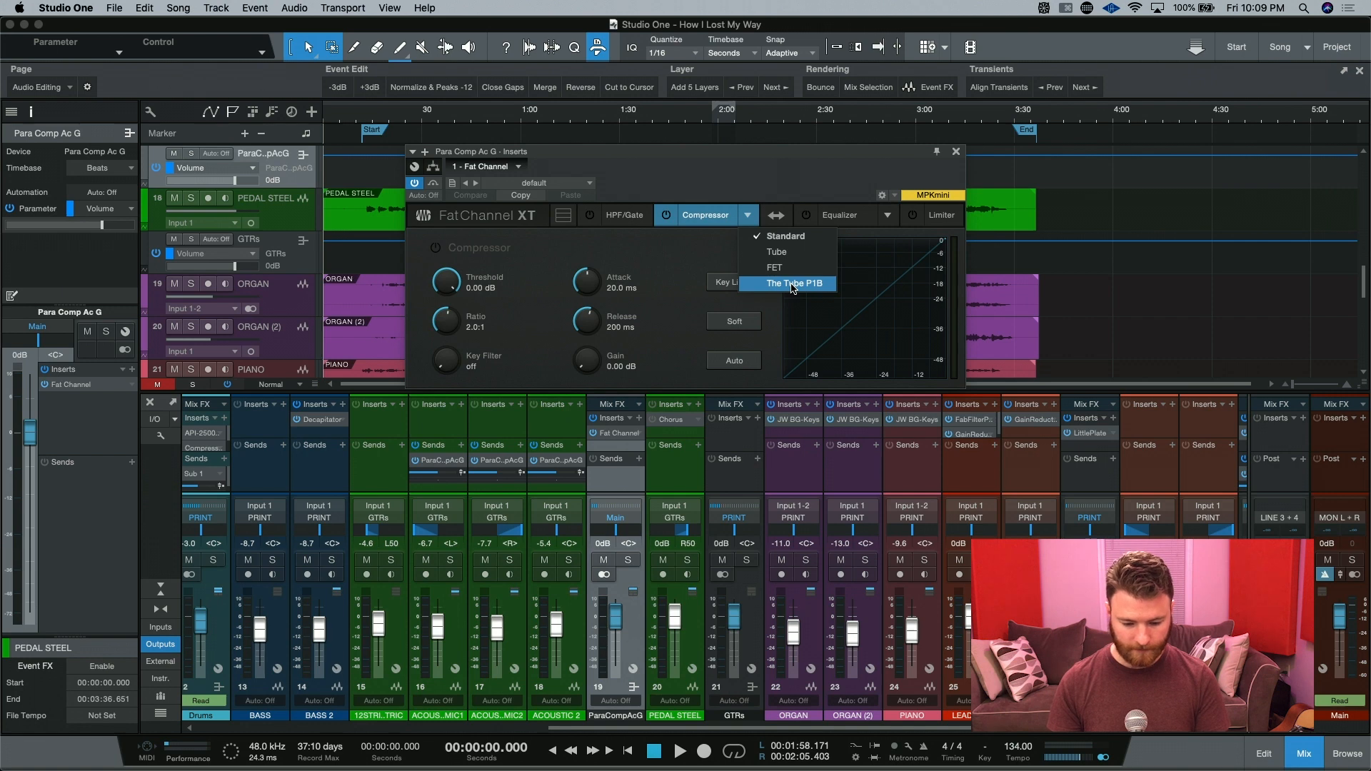
pyautogui.click(793, 283)
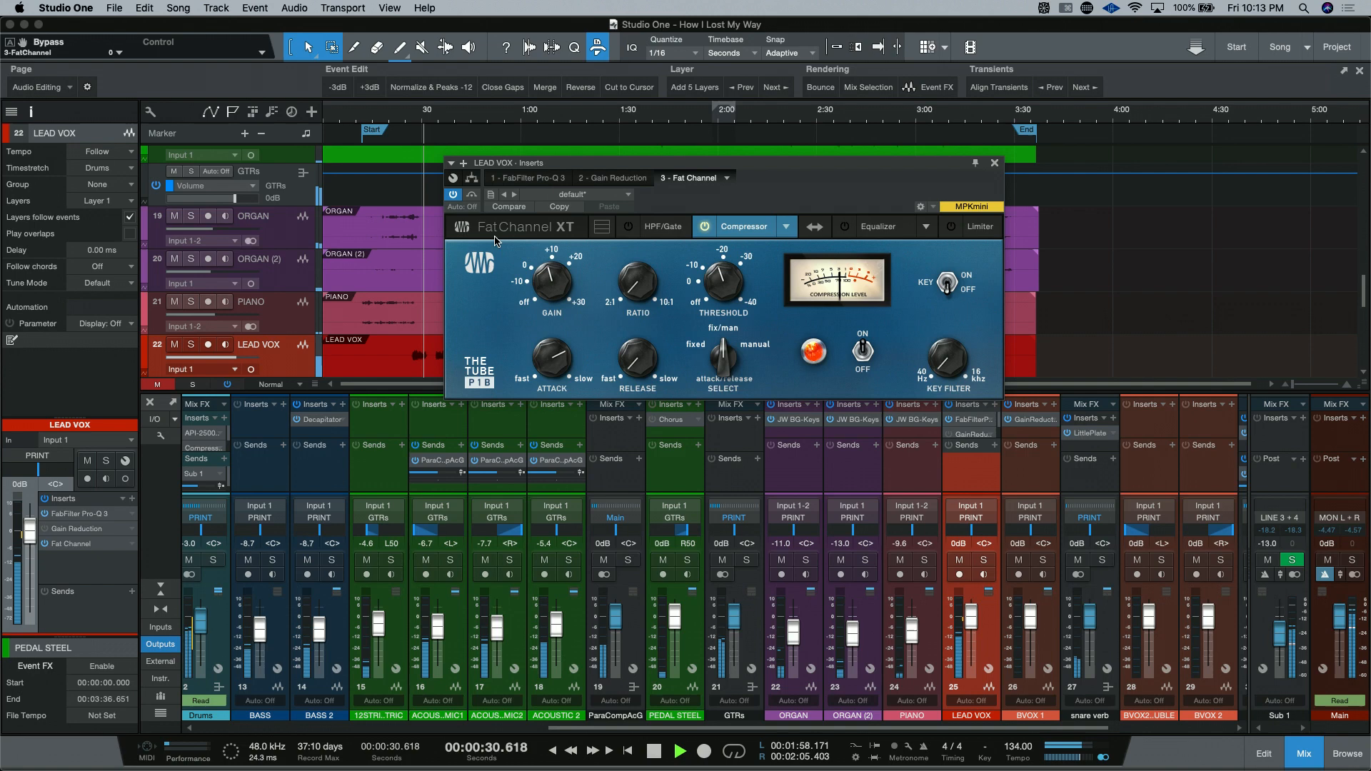
# Raise the LEAD VOX Fat Channel high-pass filter to about 92 Hz
pyautogui.click(661, 227)
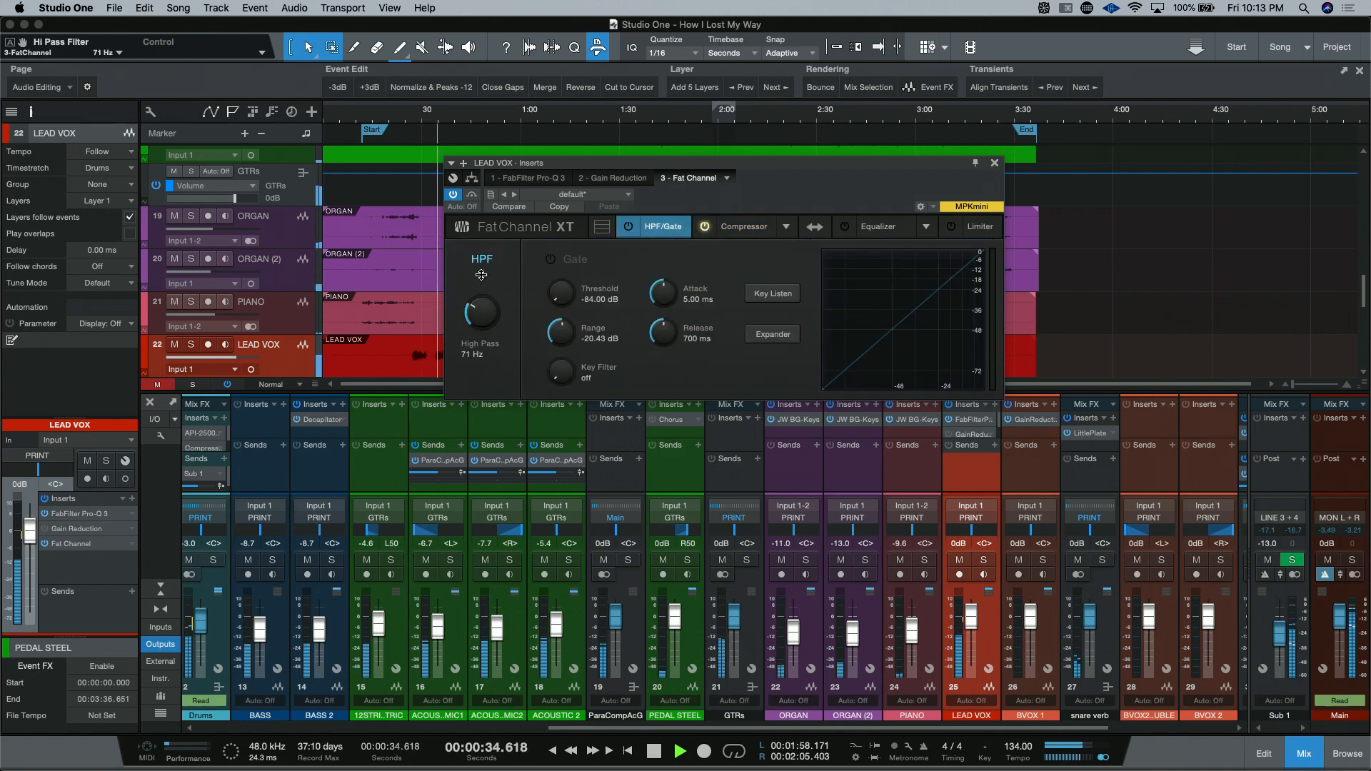
pyautogui.moveTo(480, 314); pyautogui.dragTo(479, 297)
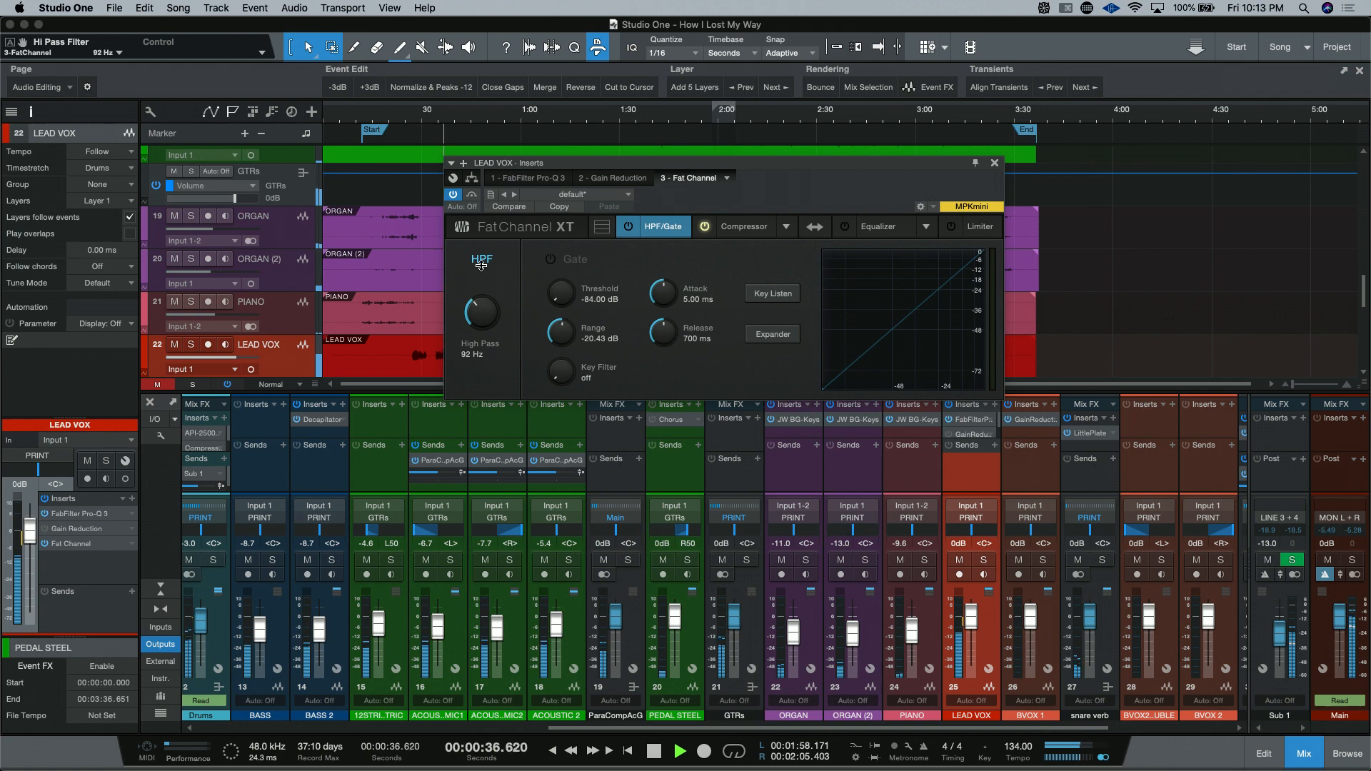
pyautogui.click(742, 227)
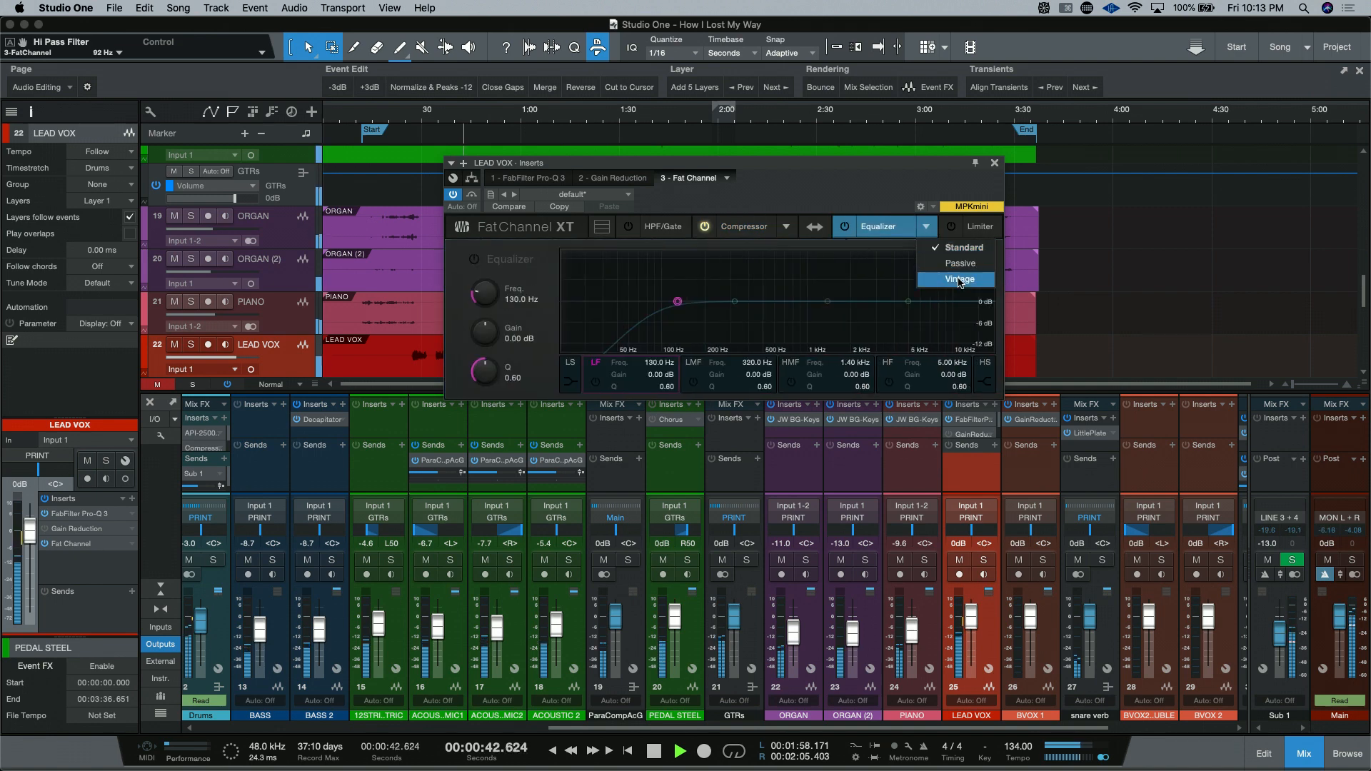
# Switch to the Vintage EQ and boost the high and low-mid bands to about 5 dB
pyautogui.click(959, 278)
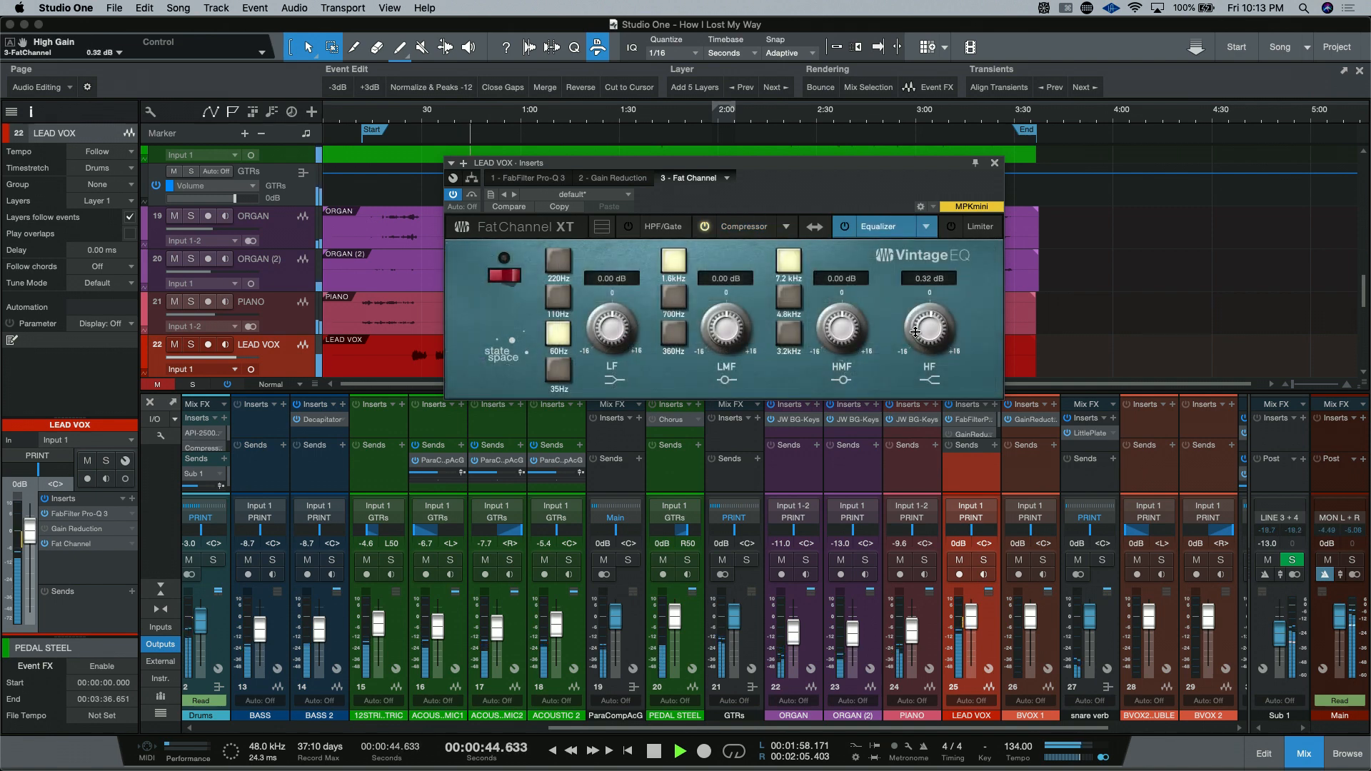
pyautogui.moveTo(928, 330); pyautogui.dragTo(928, 337)
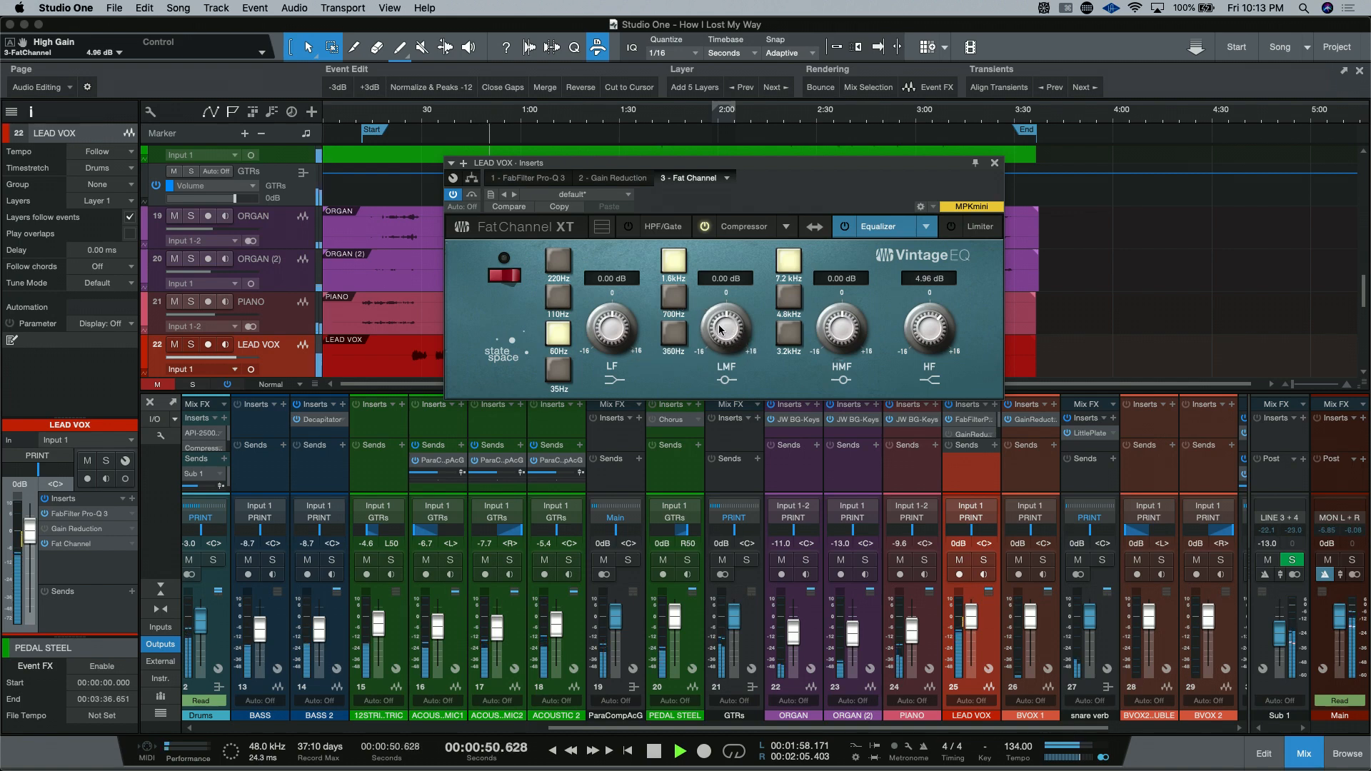
pyautogui.moveTo(725, 329); pyautogui.dragTo(725, 271)
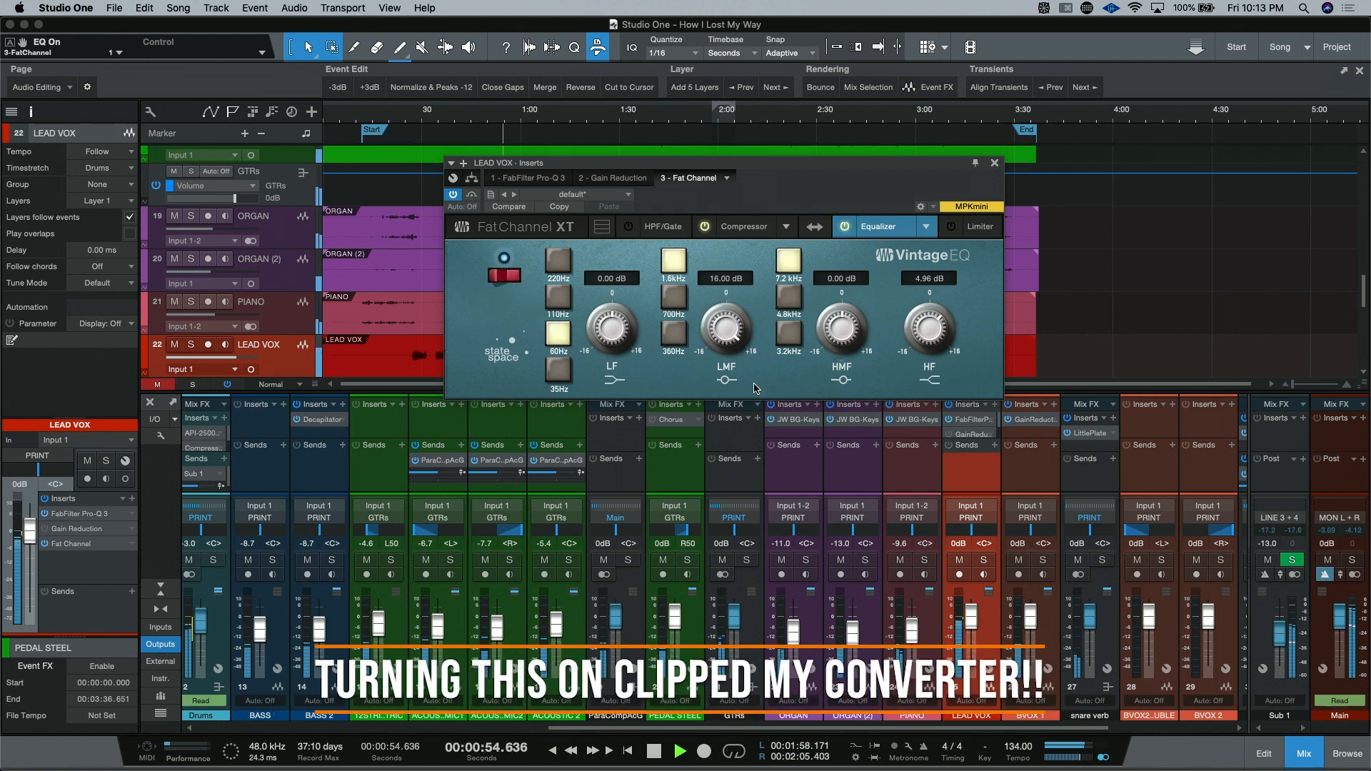
pyautogui.moveTo(725, 328); pyautogui.dragTo(717, 376)
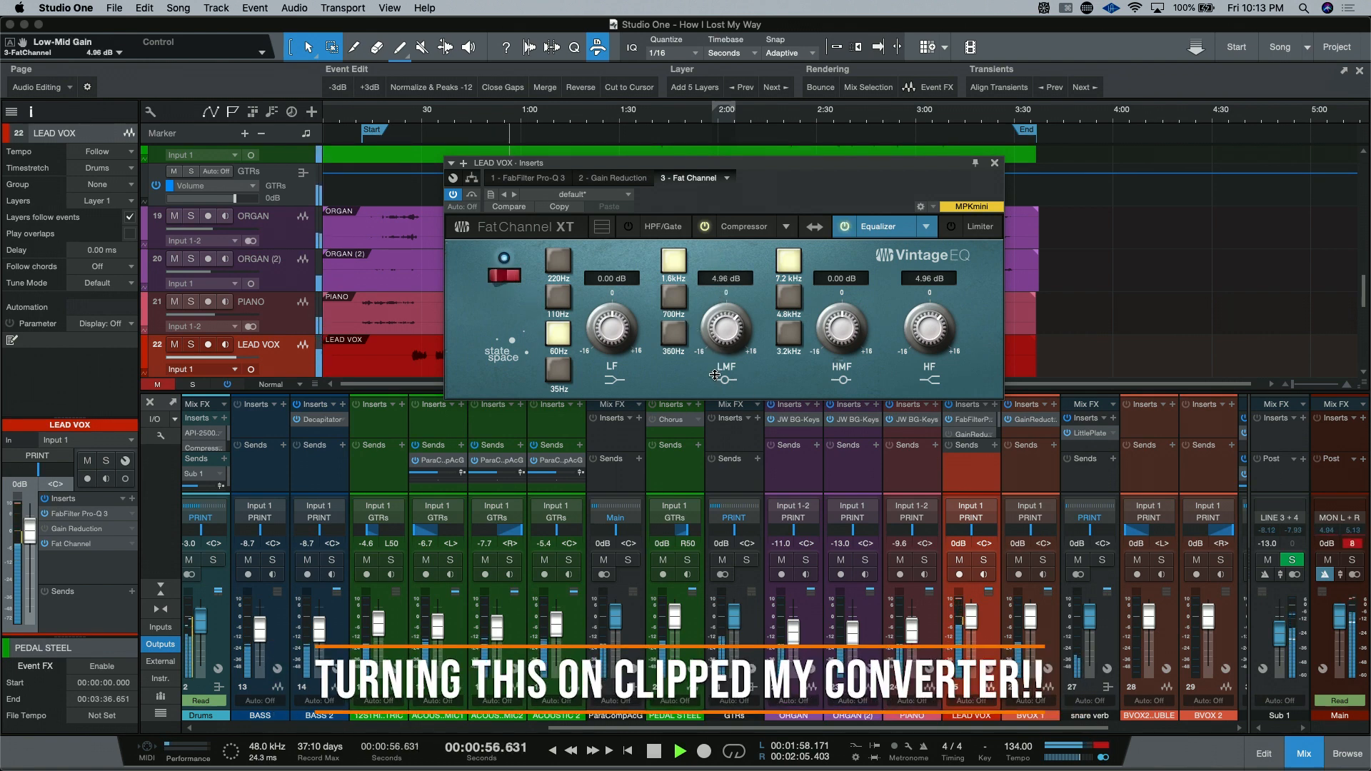
# Settle the high band near 4 dB, boost high-mid to 3.7 dB, and engage the limiter
pyautogui.moveTo(928, 328); pyautogui.dragTo(928, 314)
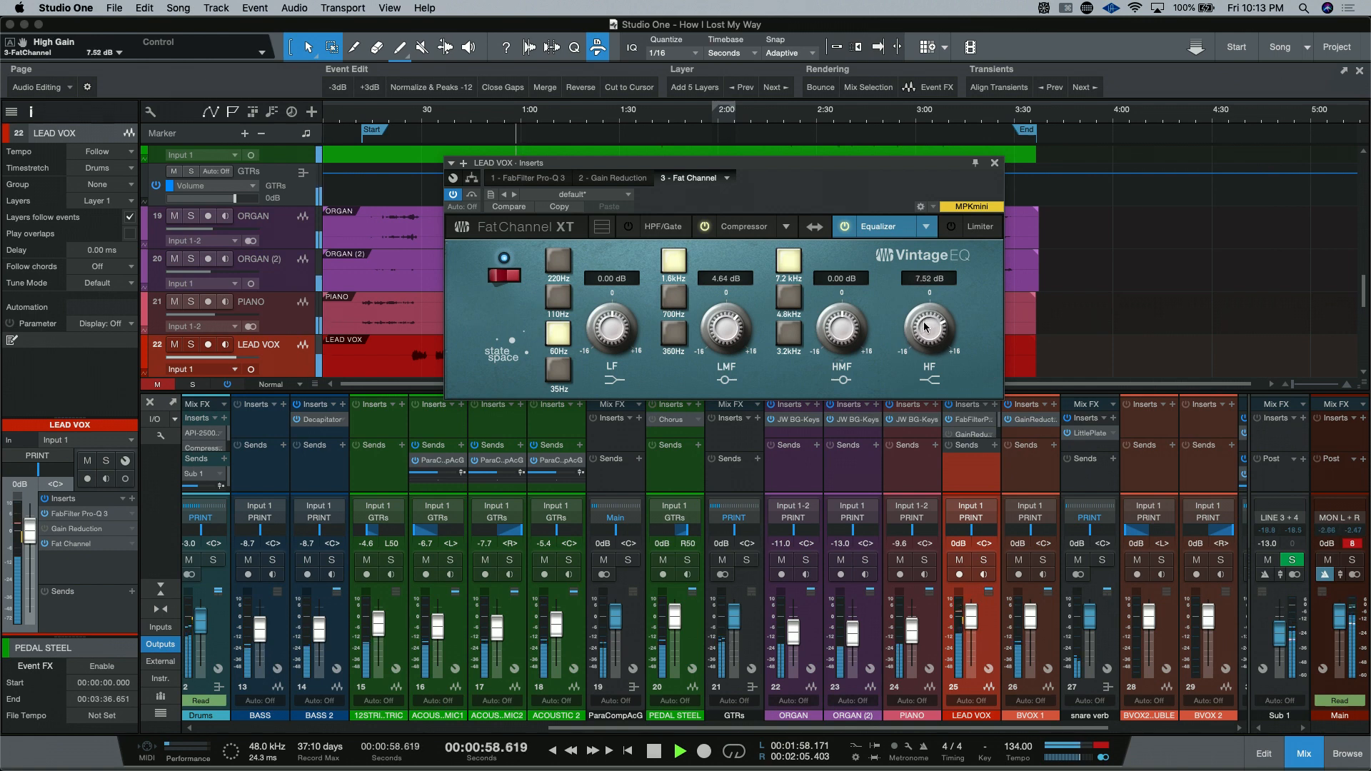
pyautogui.moveTo(929, 328); pyautogui.dragTo(929, 350)
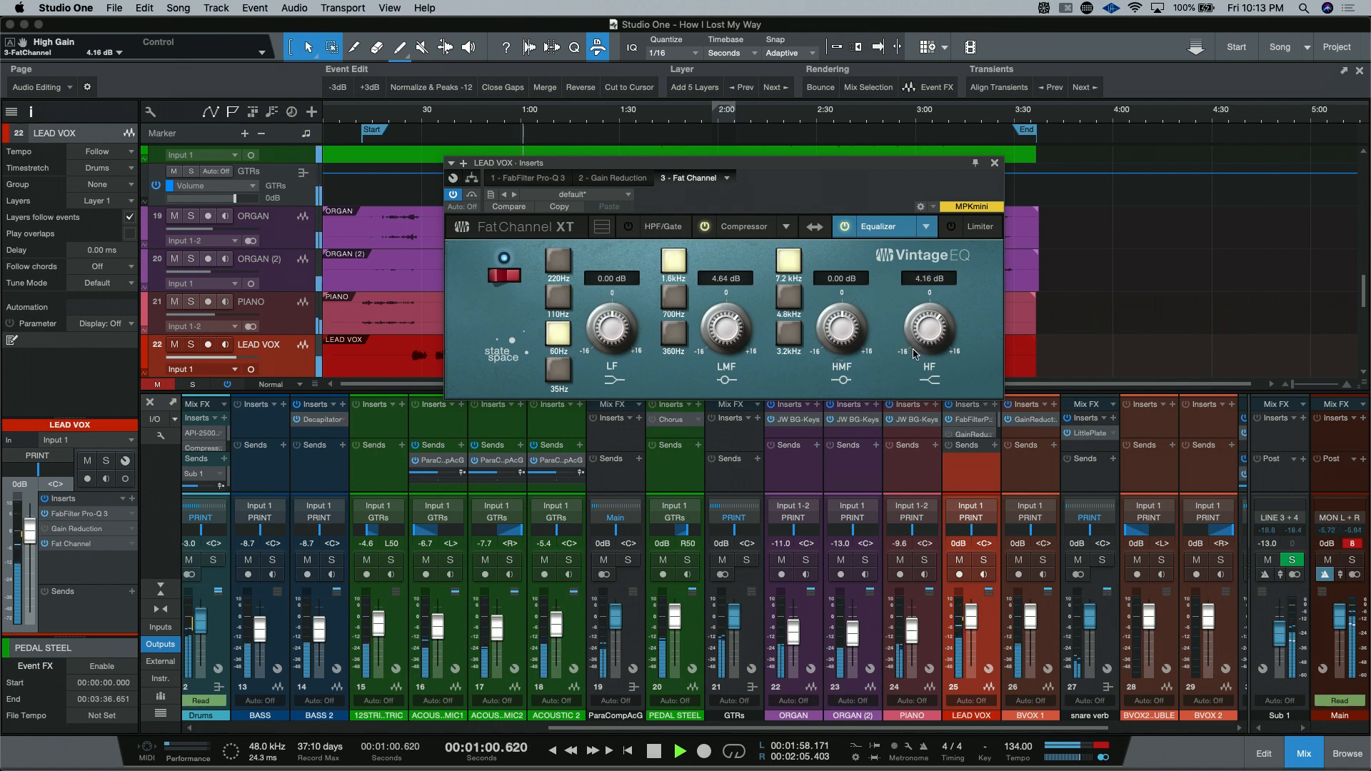
pyautogui.moveTo(839, 333); pyautogui.dragTo(832, 309)
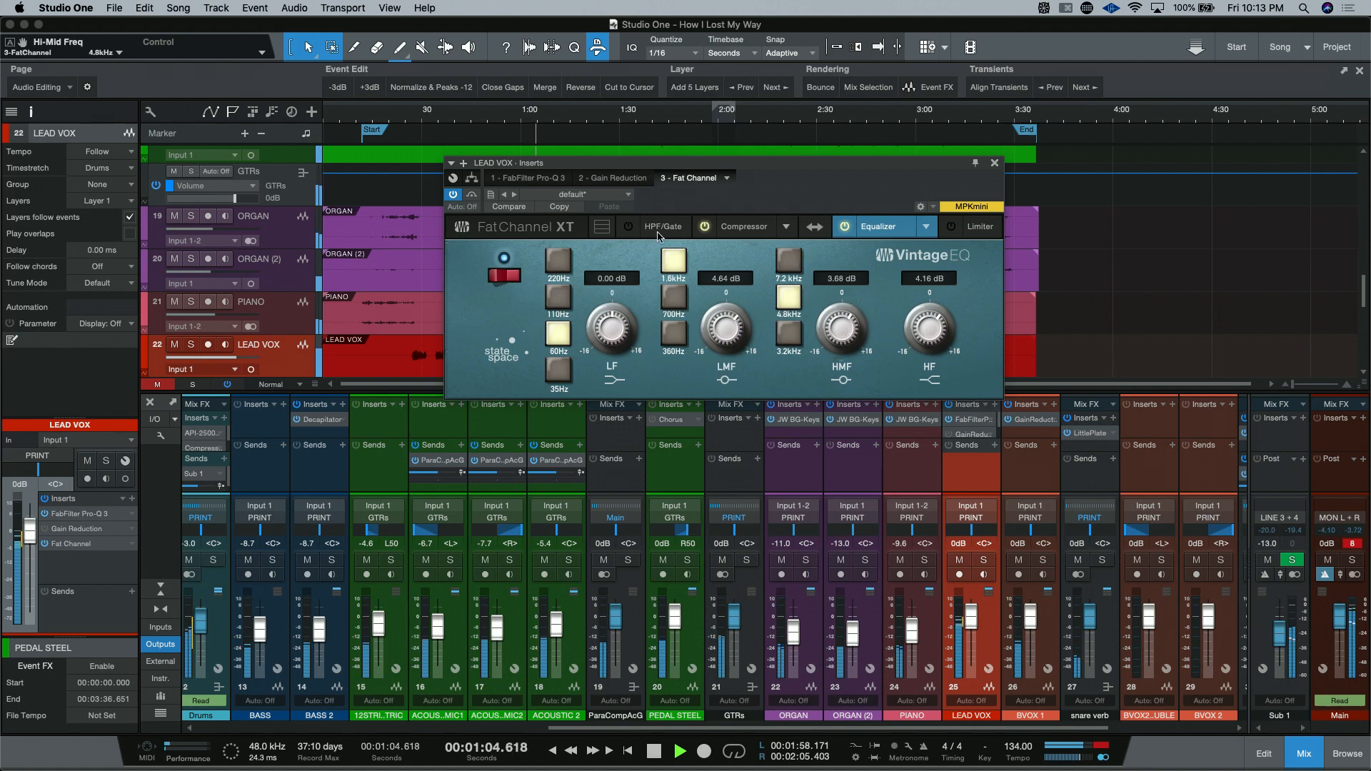
pyautogui.click(743, 227)
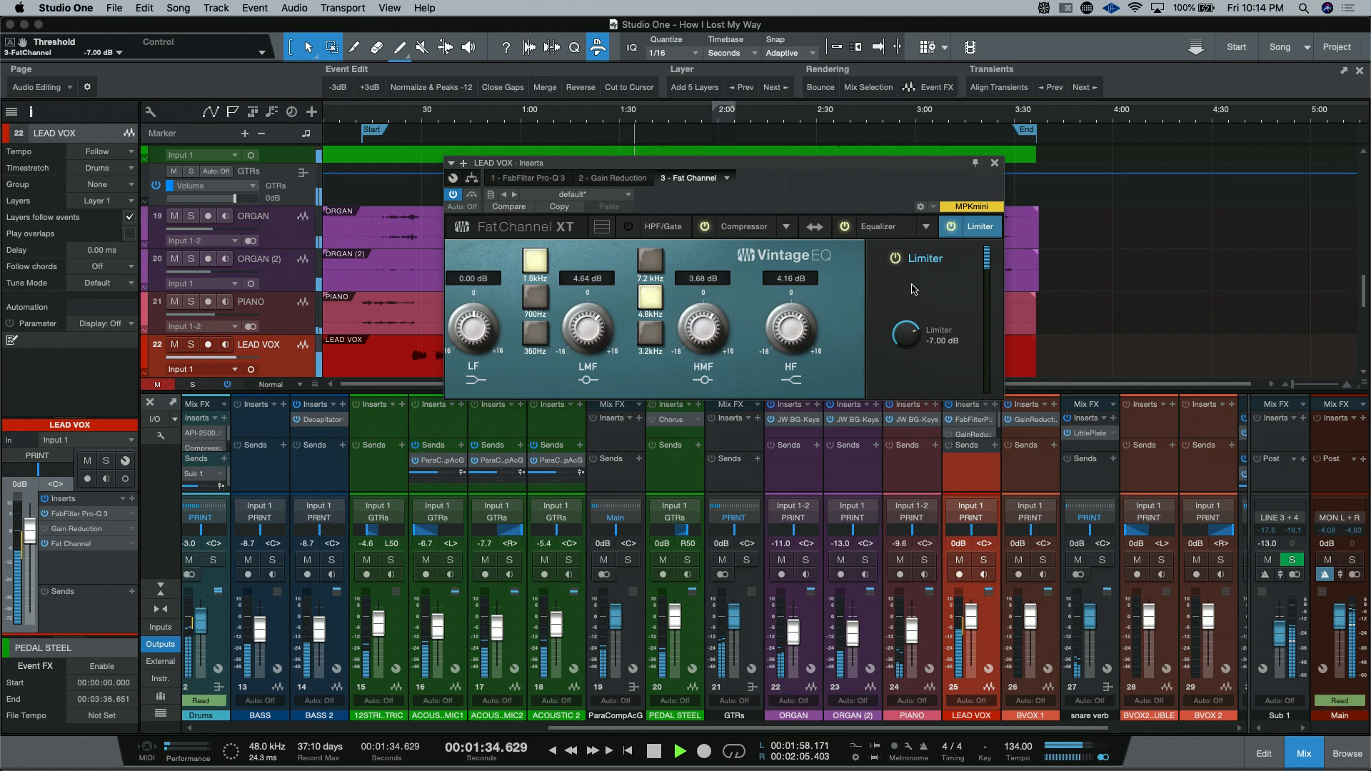
# Switch the limiter off and place the Vintage EQ ahead of The Tube P1B compressor
pyautogui.click(453, 195)
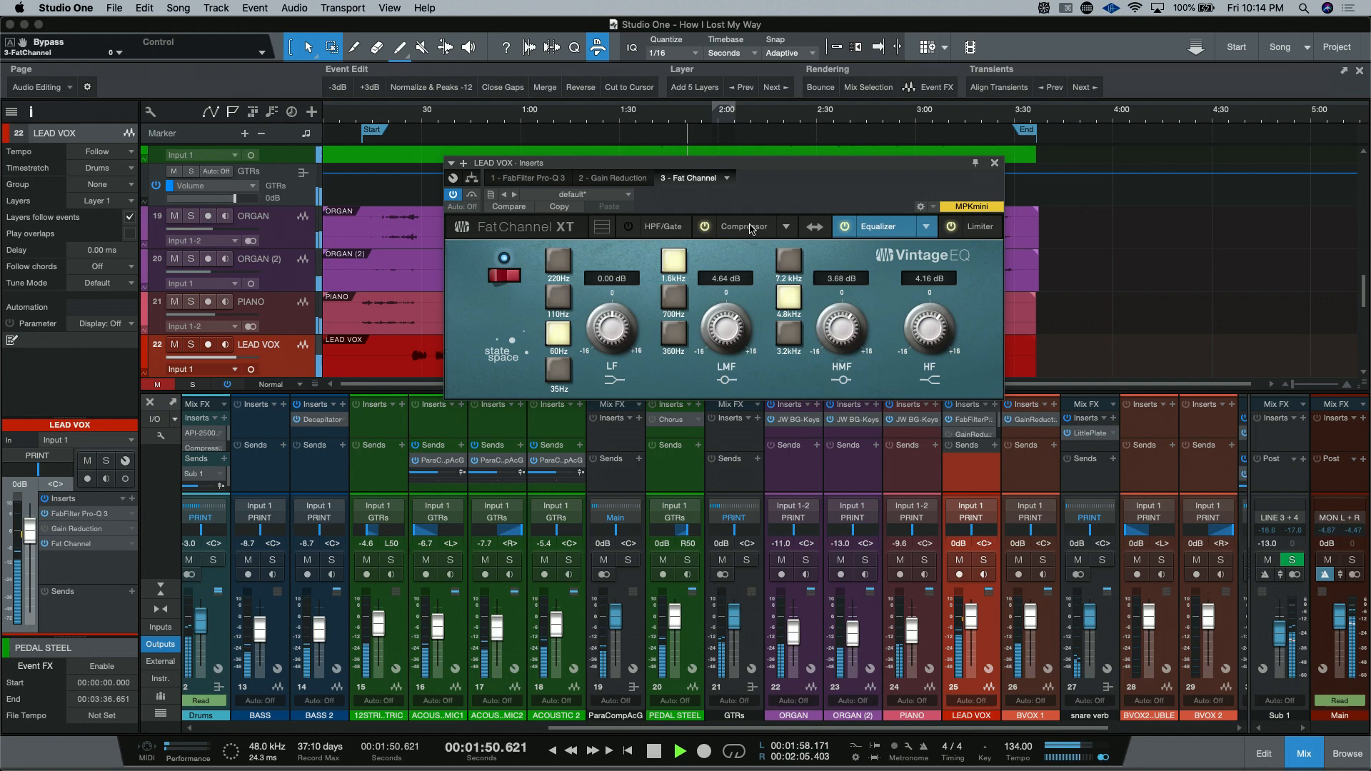
pyautogui.click(662, 227)
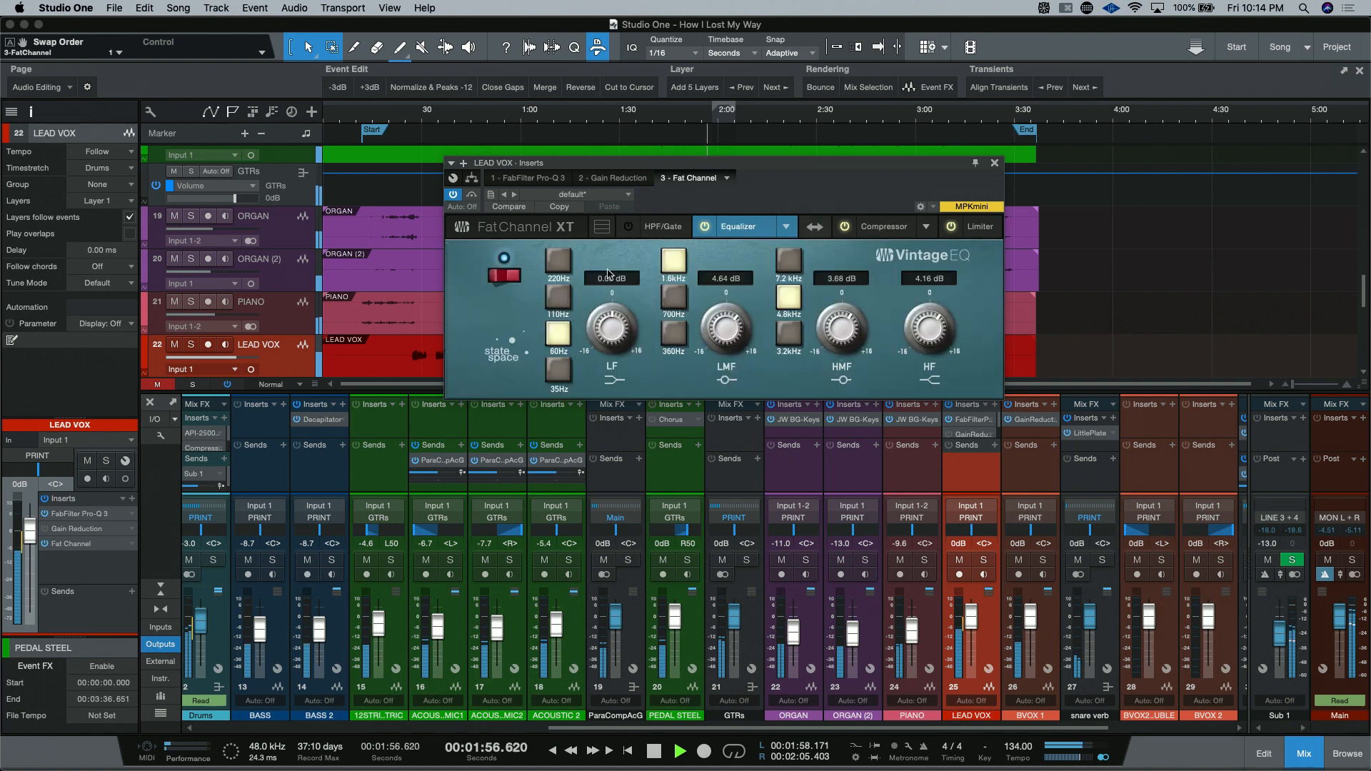
pyautogui.click(882, 227)
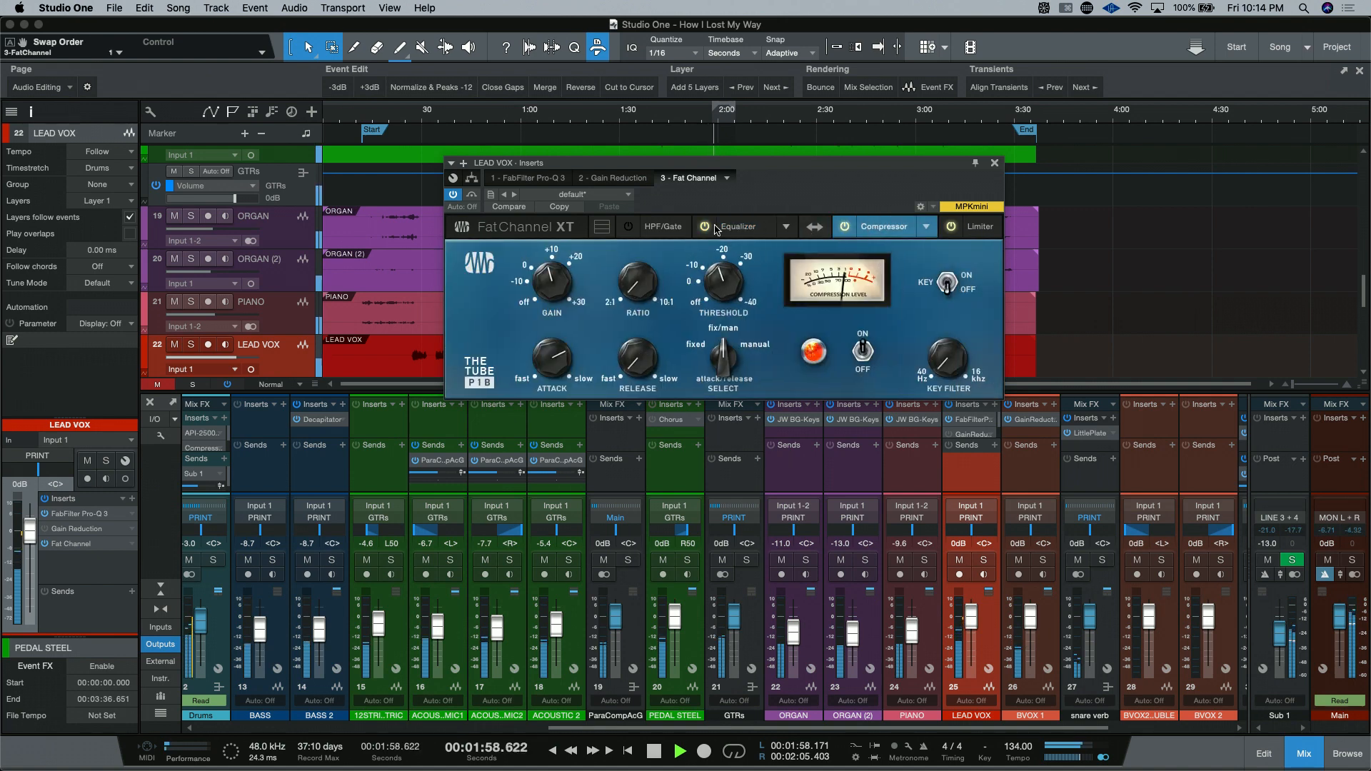